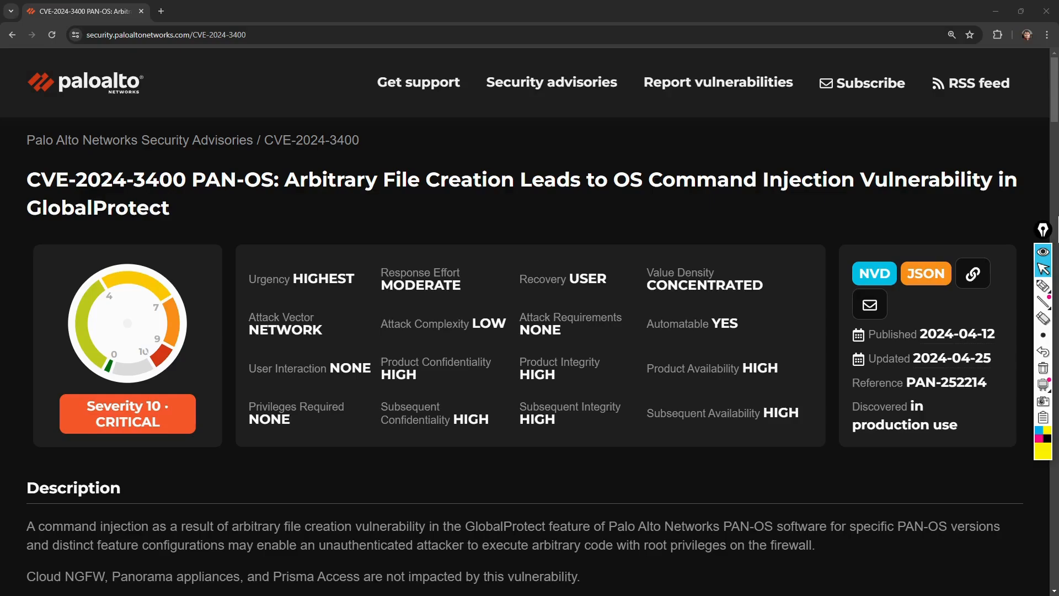
pyautogui.moveTo(1028, 293)
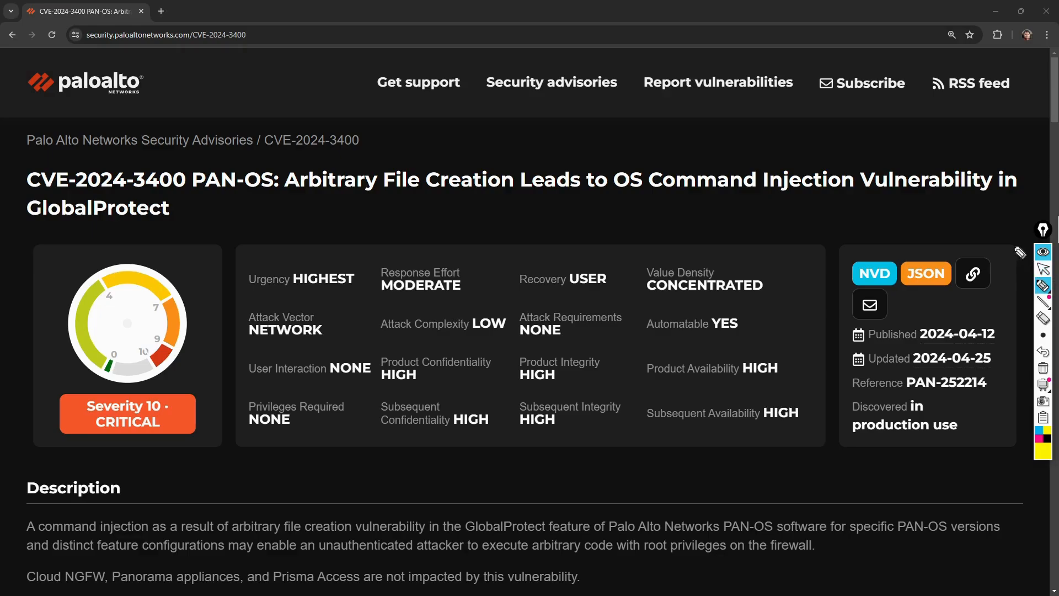
pyautogui.moveTo(978, 232)
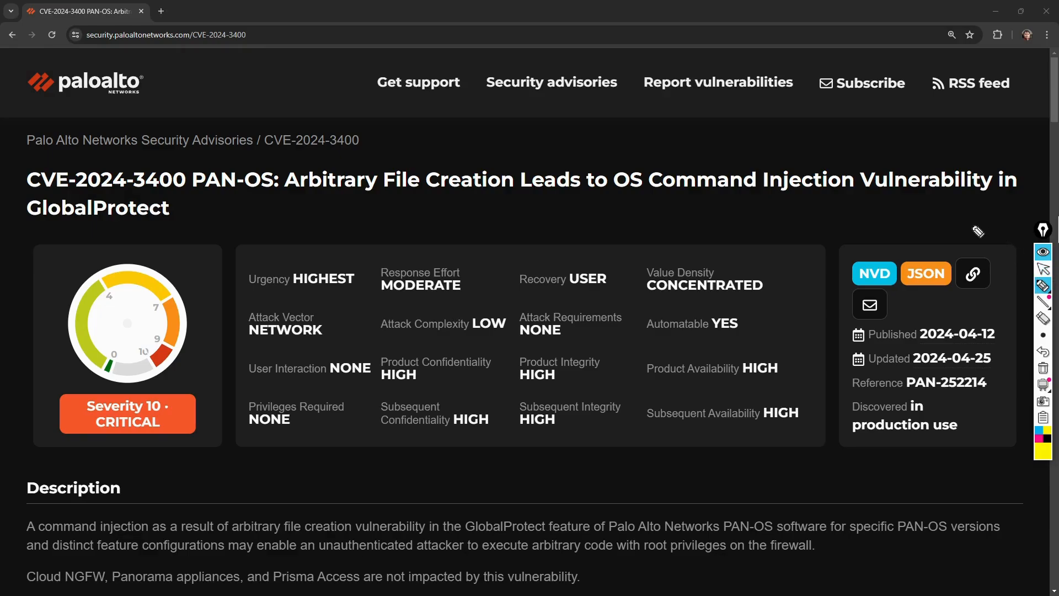
pyautogui.moveTo(394, 206)
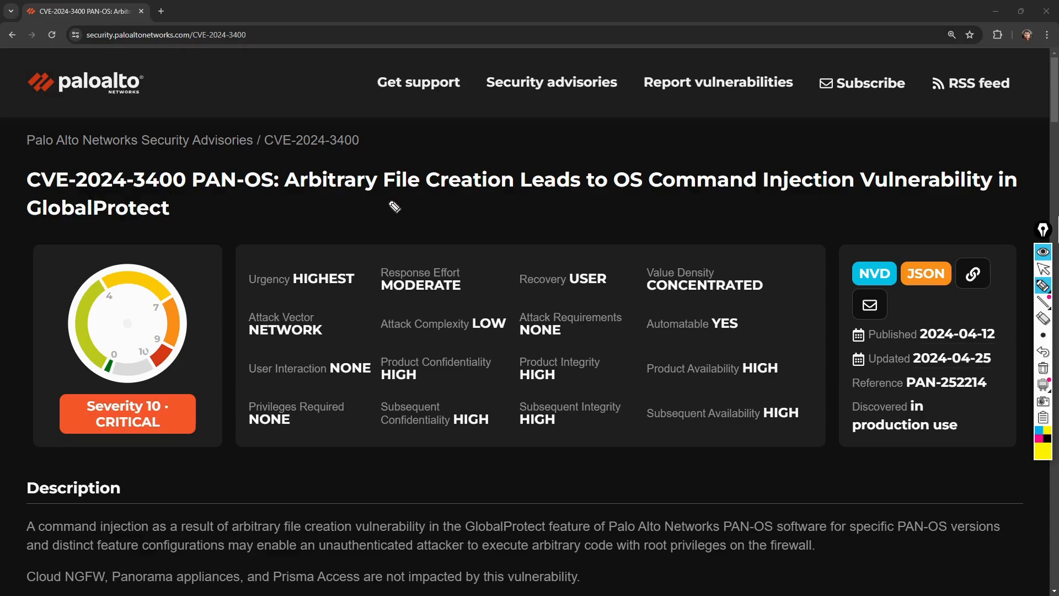
pyautogui.moveTo(180, 197)
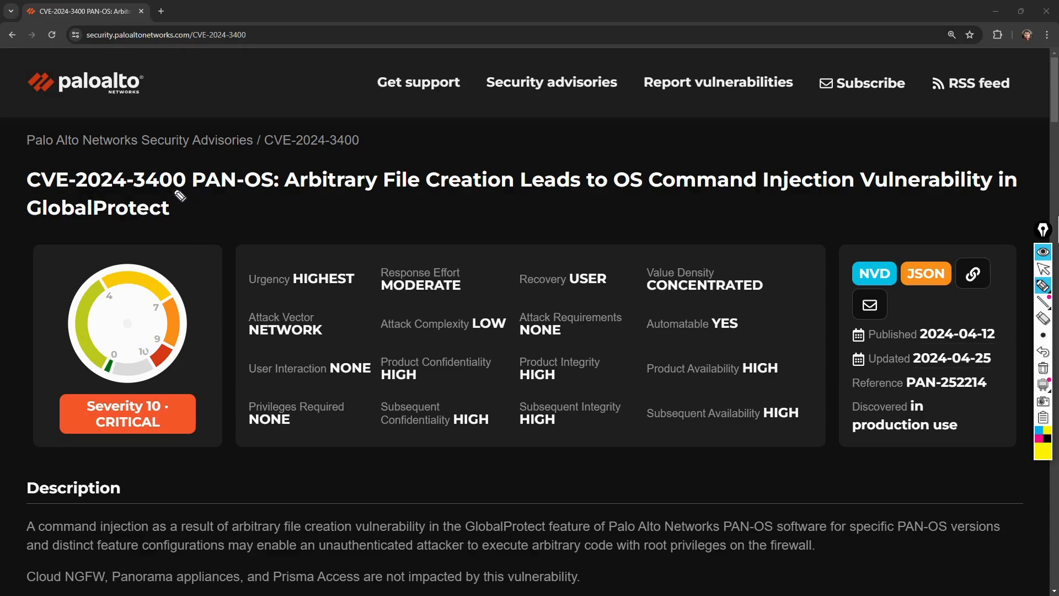
pyautogui.moveTo(118, 213)
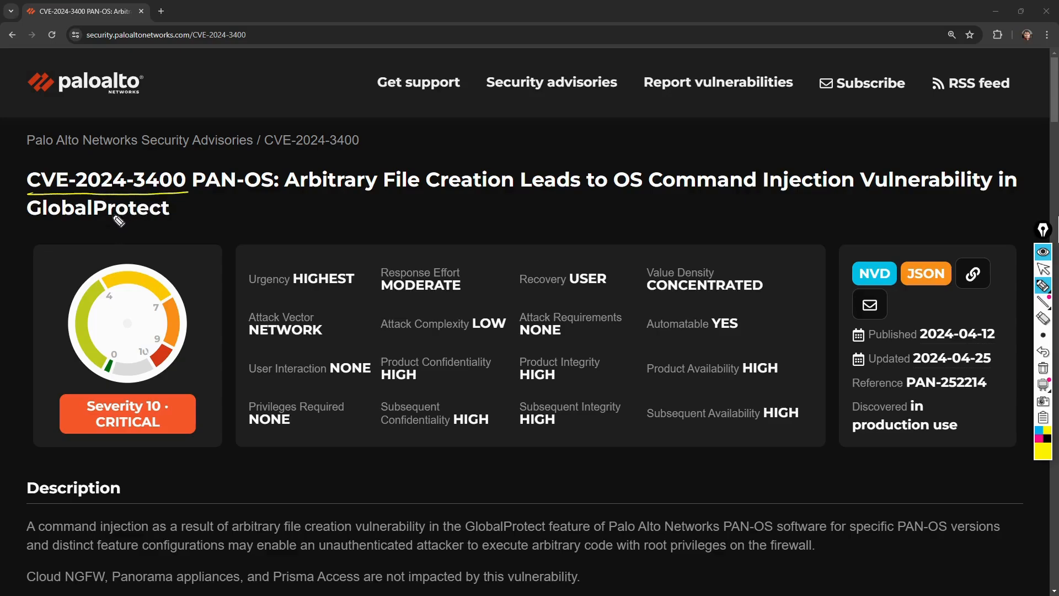
pyautogui.moveTo(233, 204)
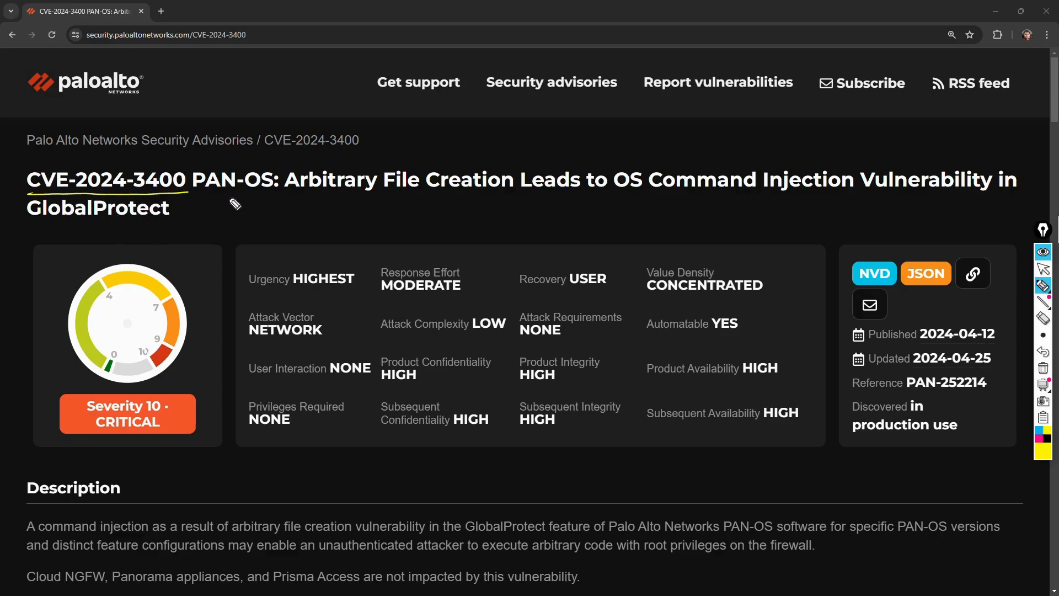
pyautogui.moveTo(224, 217)
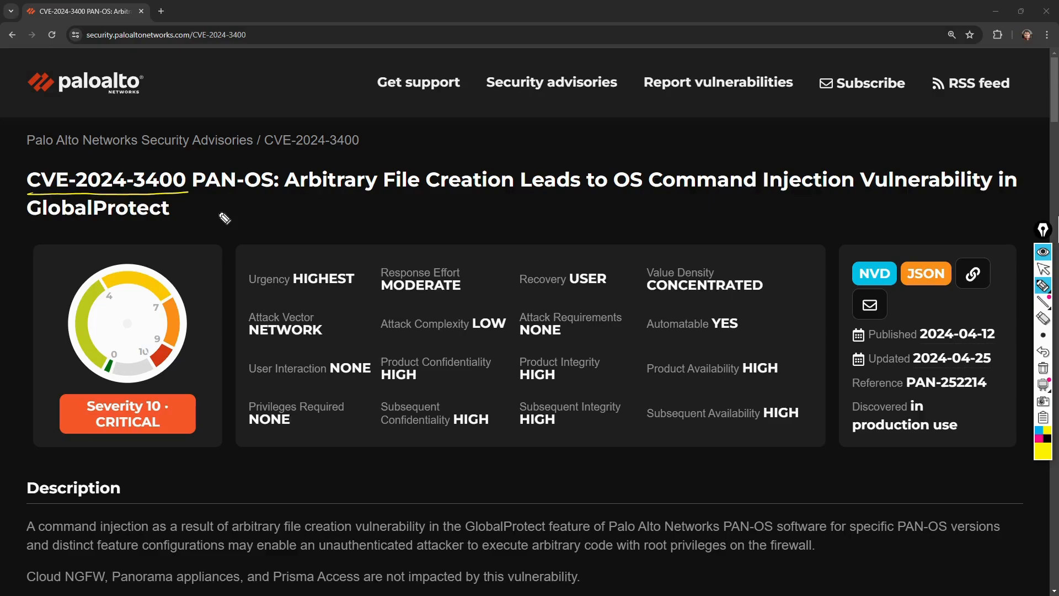
pyautogui.moveTo(359, 244)
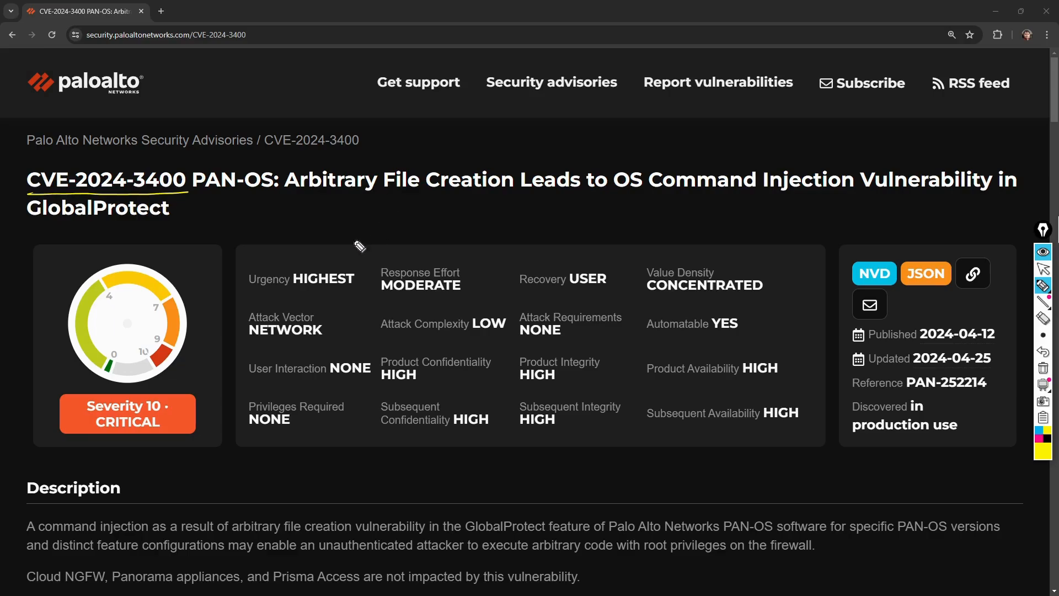
pyautogui.moveTo(652, 204)
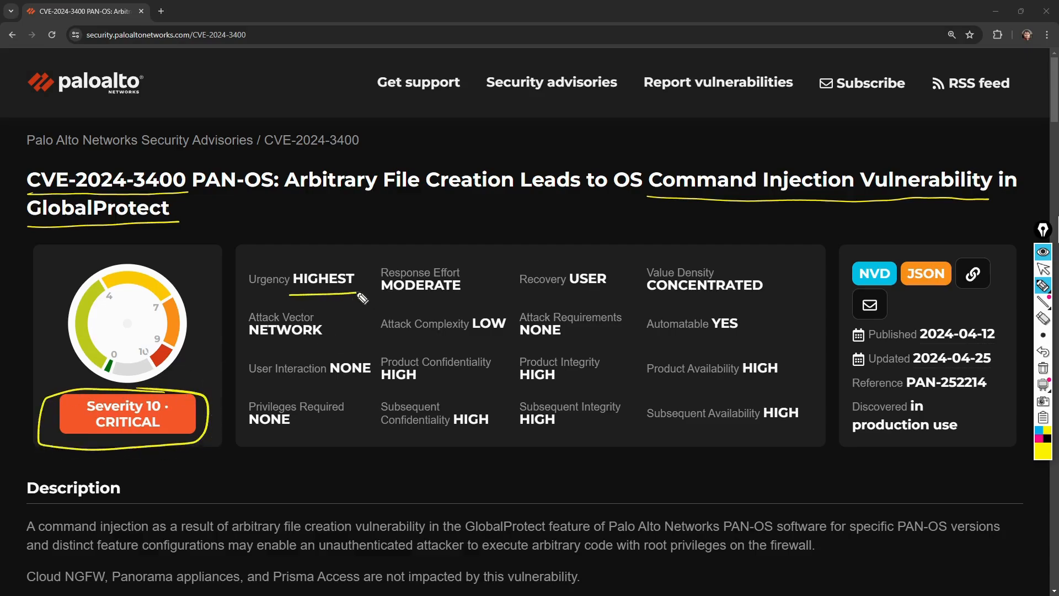
pyautogui.moveTo(255, 347)
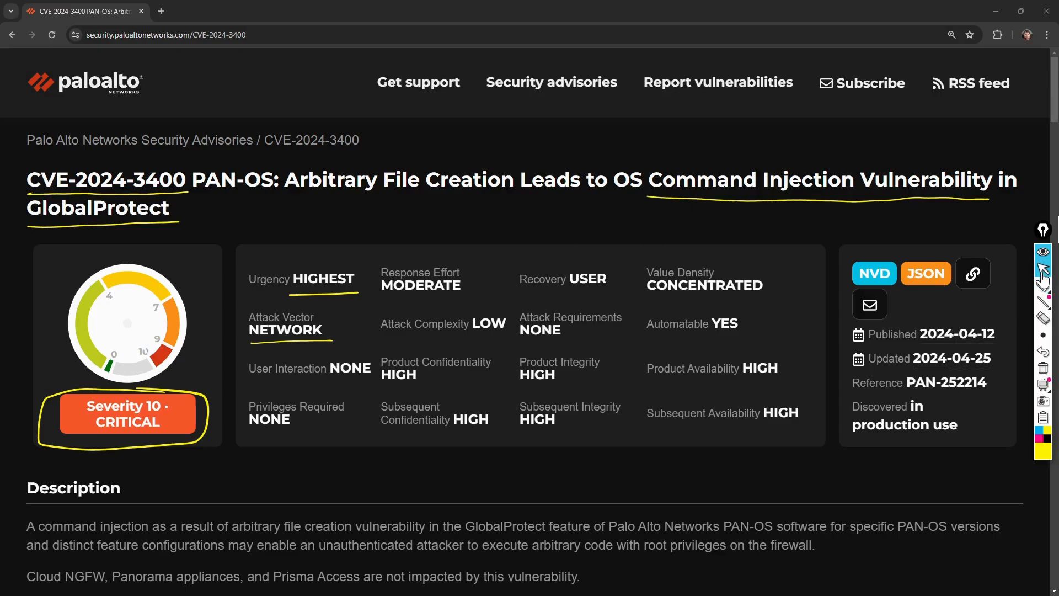
# - Scroll to the advisory's Description and the Product Status table listing PAN-OS 11.1 down to 10.0
pyautogui.scroll(-3)
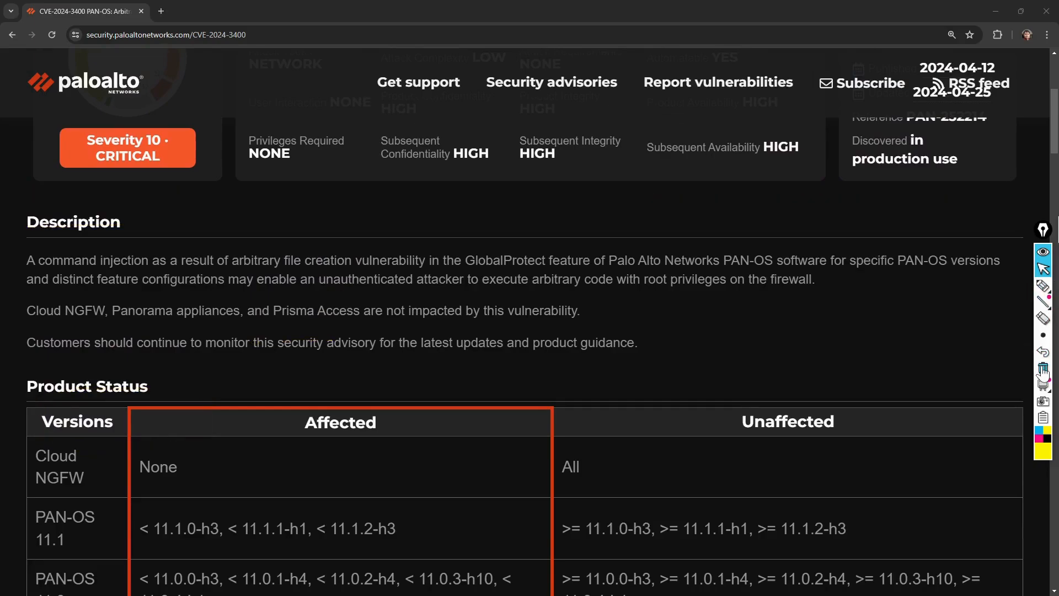
pyautogui.scroll(3)
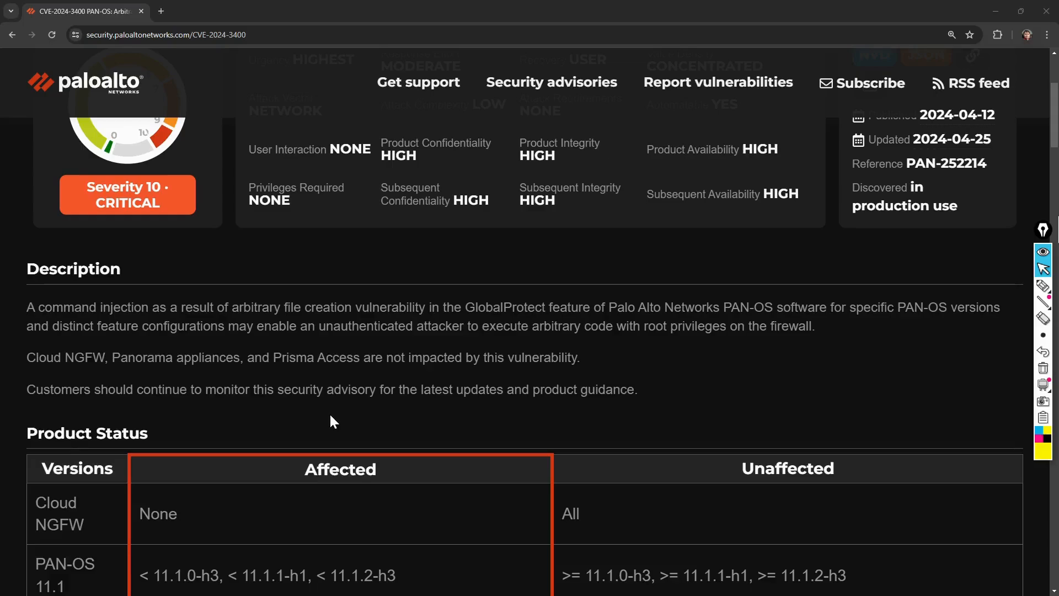
pyautogui.moveTo(917, 281)
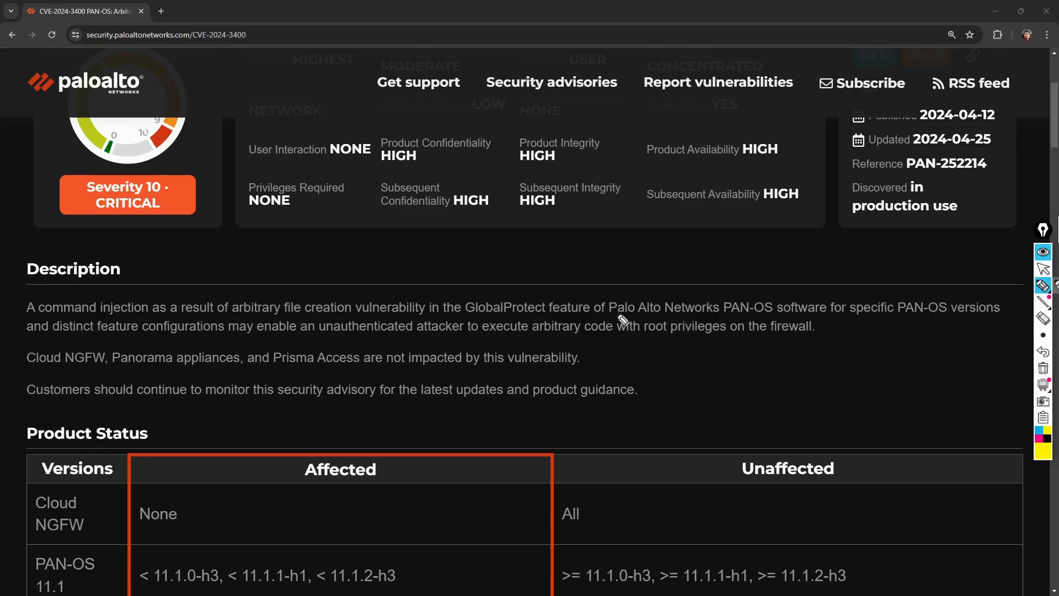
pyautogui.moveTo(253, 344)
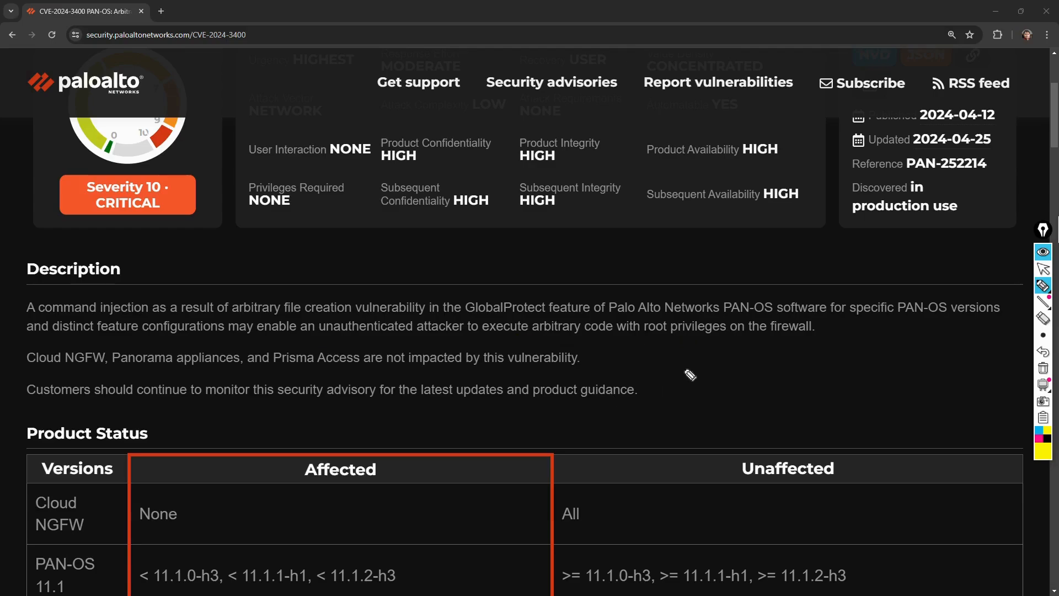
pyautogui.moveTo(1044, 270)
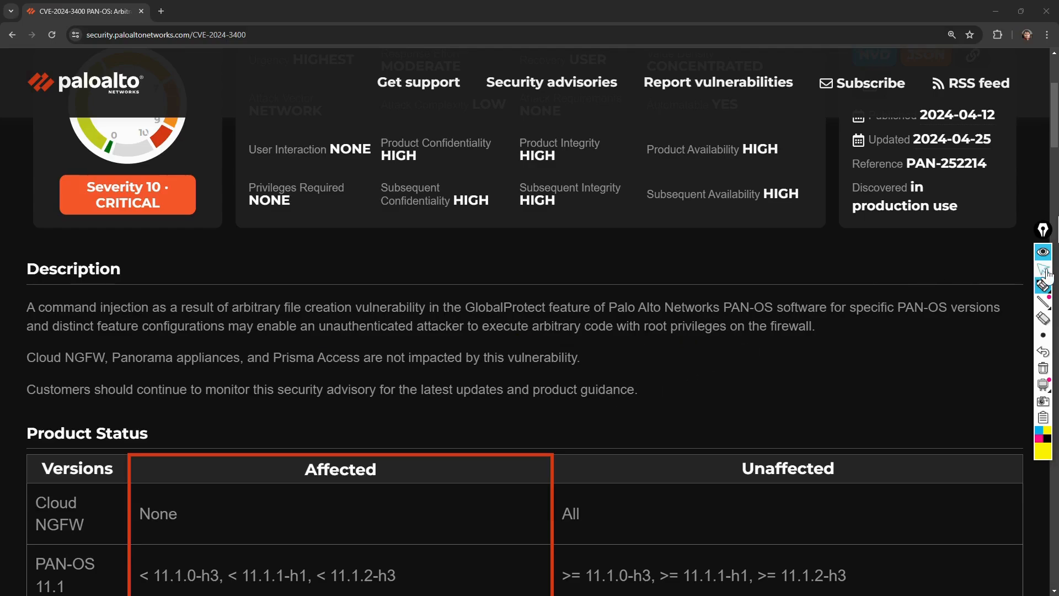
pyautogui.scroll(-3)
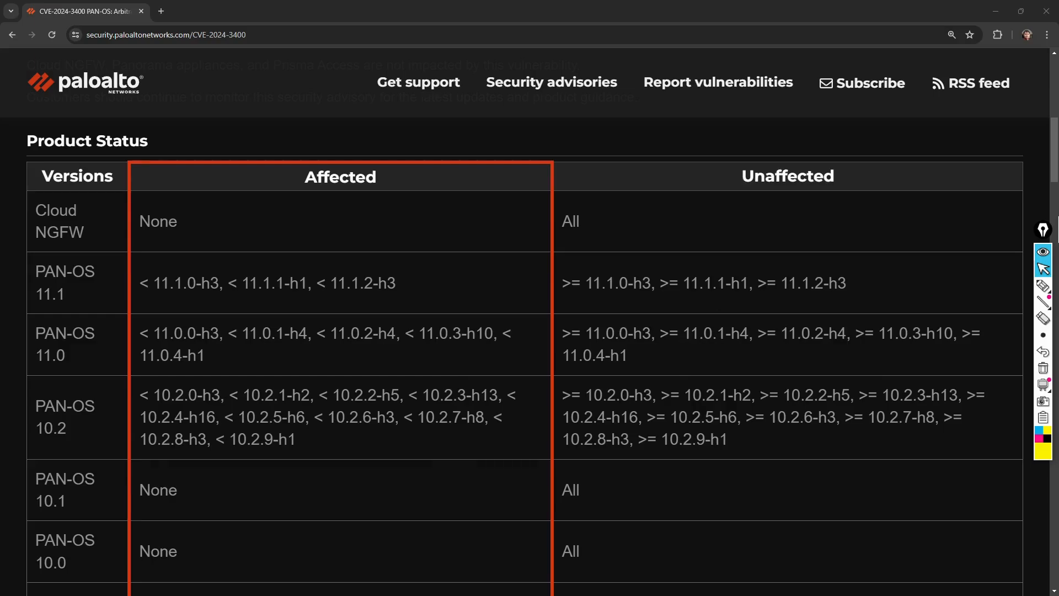
pyautogui.moveTo(364, 375)
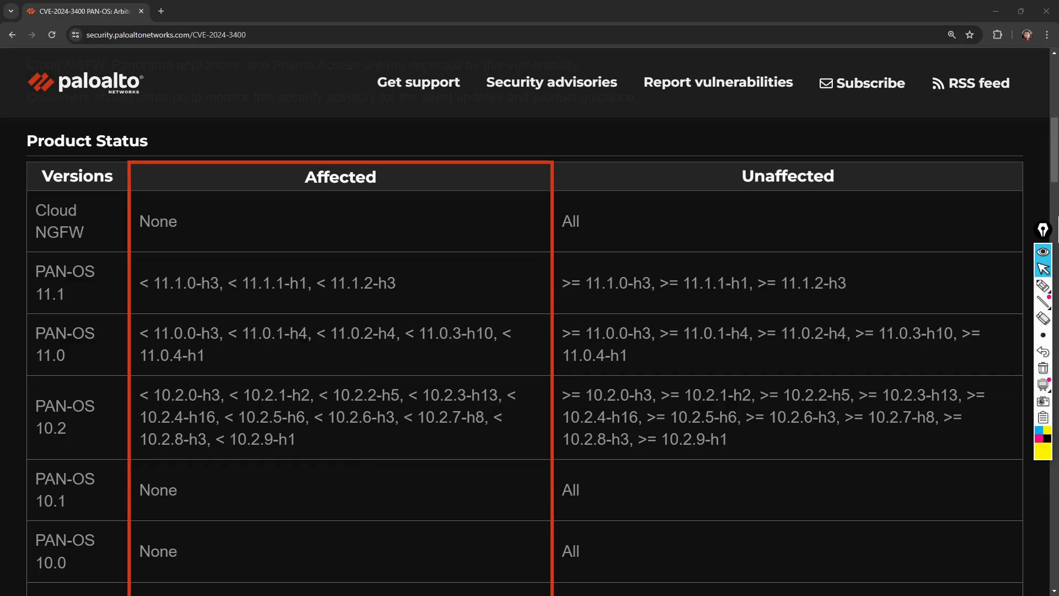
# - Scroll to the PAN-OS 9.1, 9.0 and Prisma Access rows and Required Configuration for Exposure
pyautogui.scroll(-3)
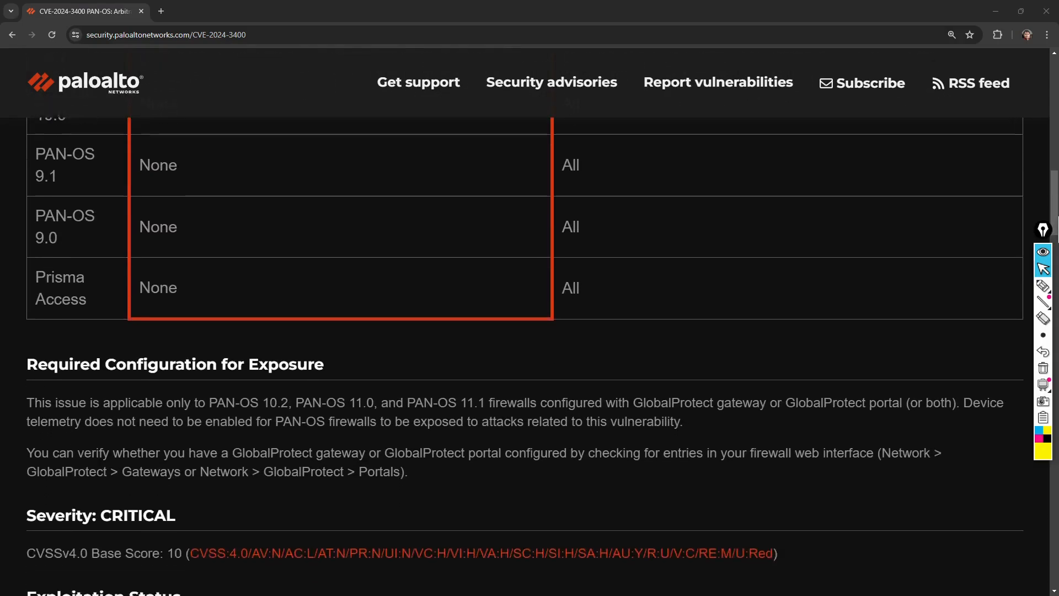
pyautogui.scroll(-3)
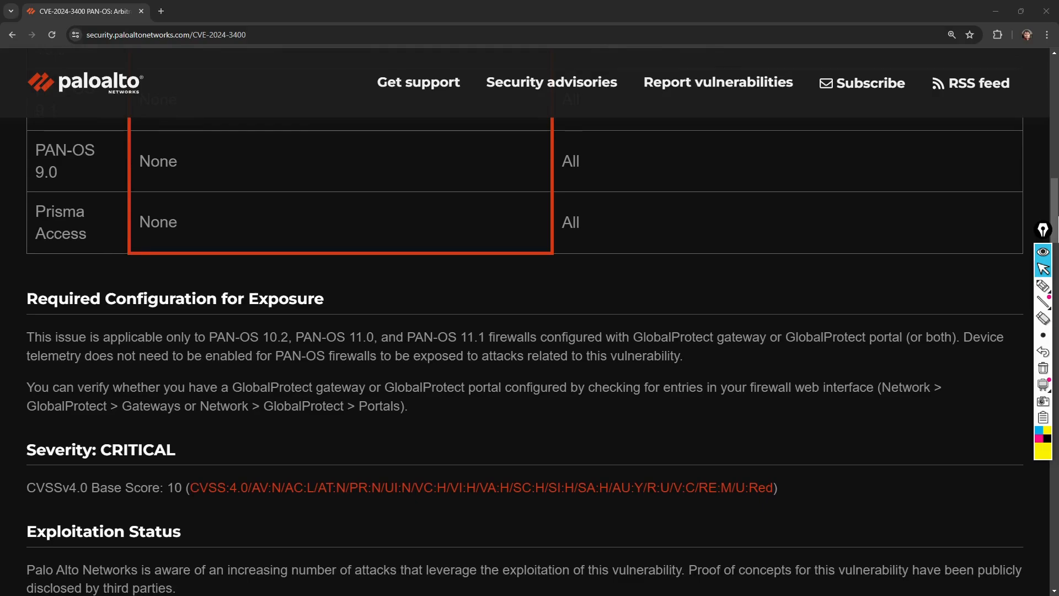
pyautogui.moveTo(168, 316)
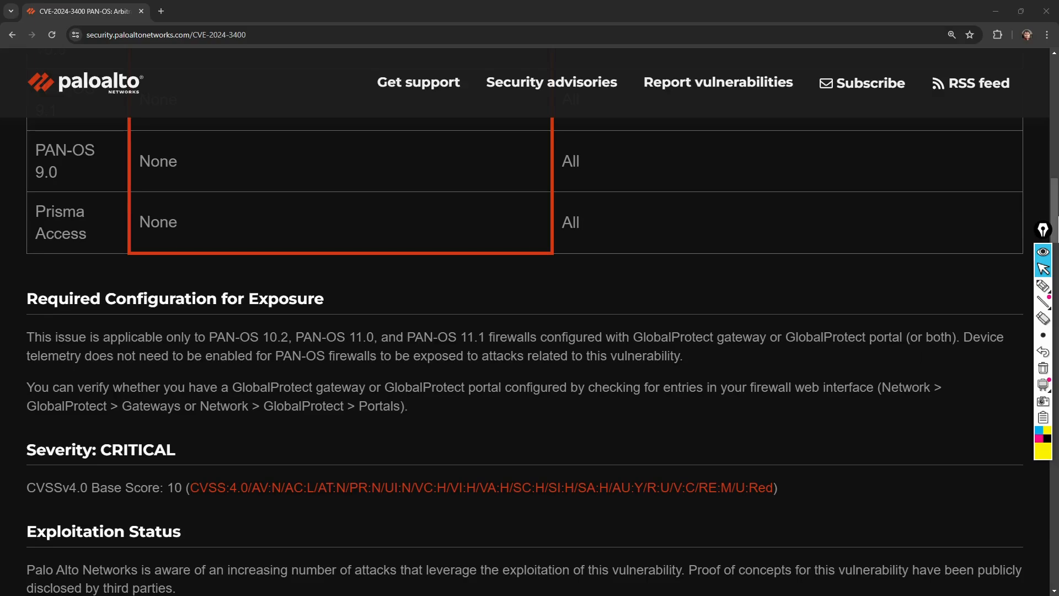
pyautogui.moveTo(458, 331)
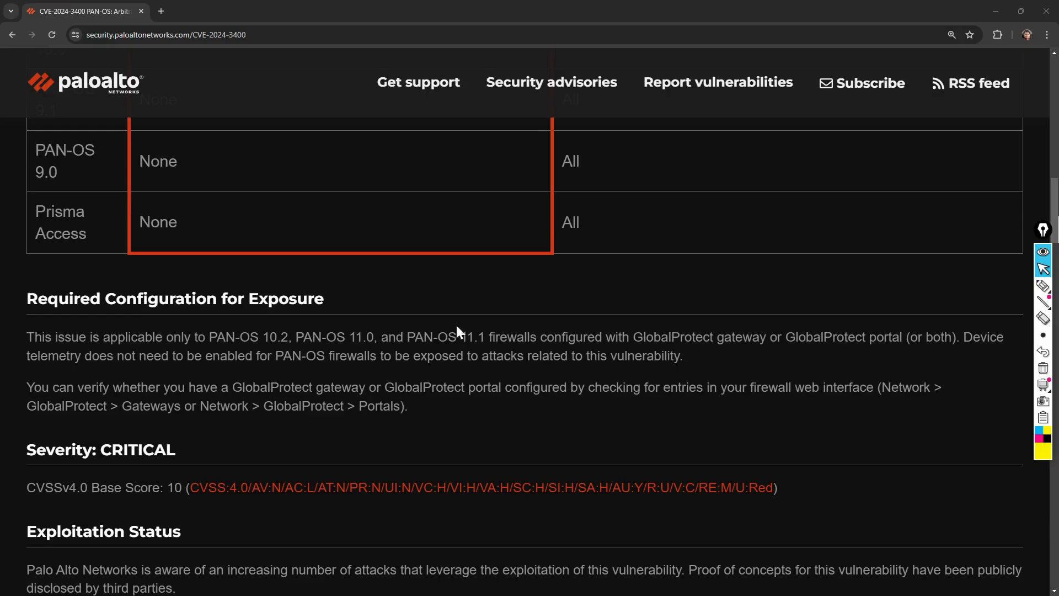
pyautogui.moveTo(279, 371)
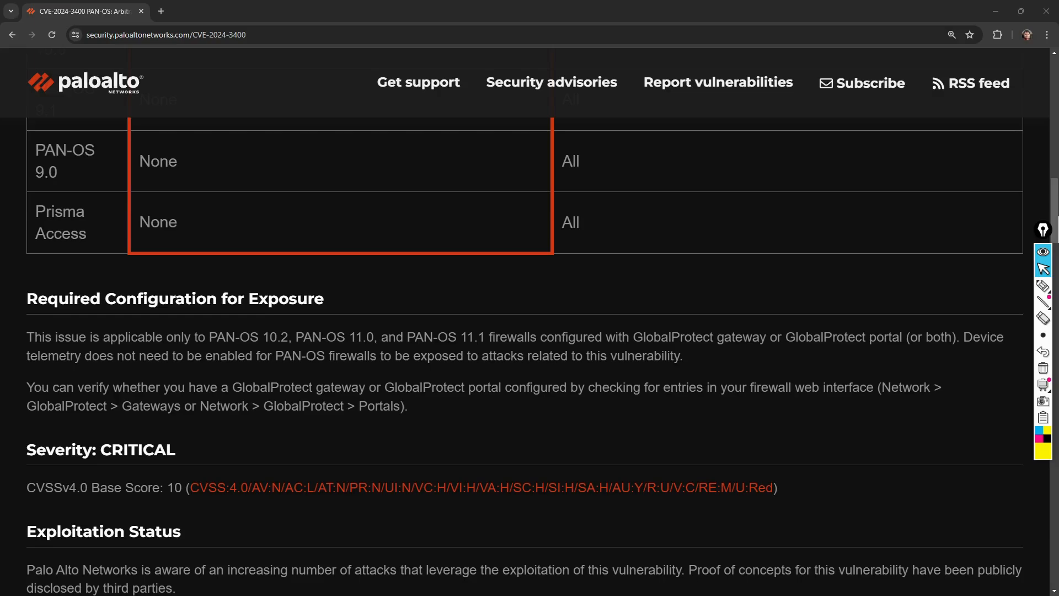
pyautogui.moveTo(692, 363)
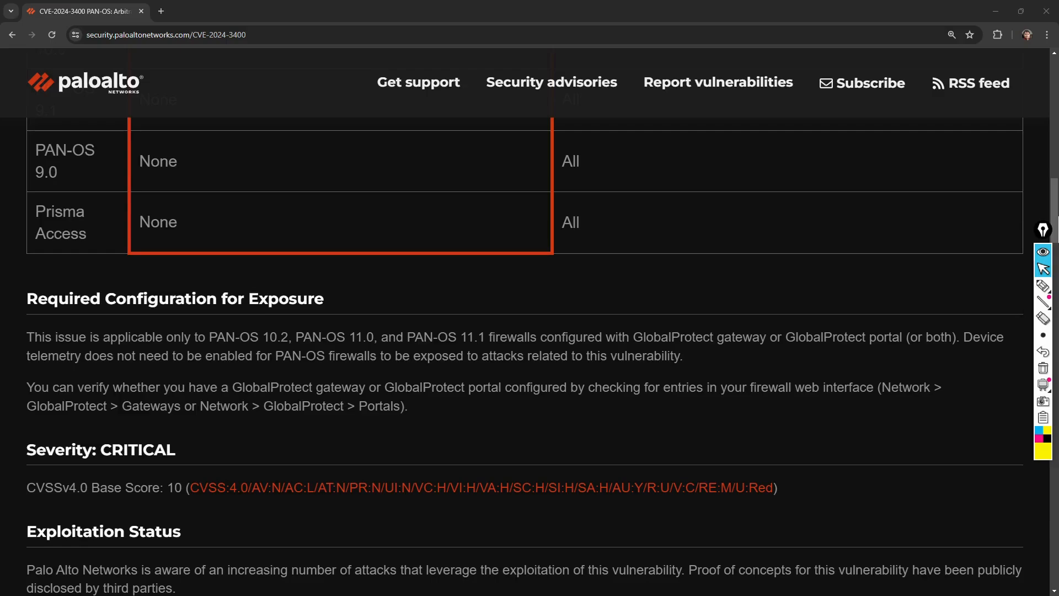
pyautogui.moveTo(491, 407)
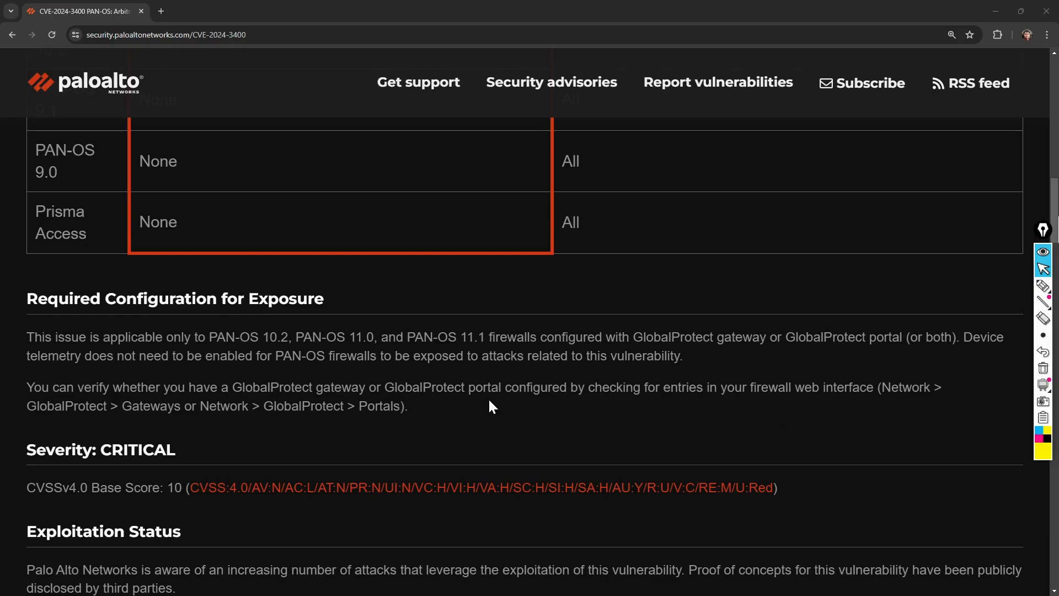
pyautogui.moveTo(256, 422)
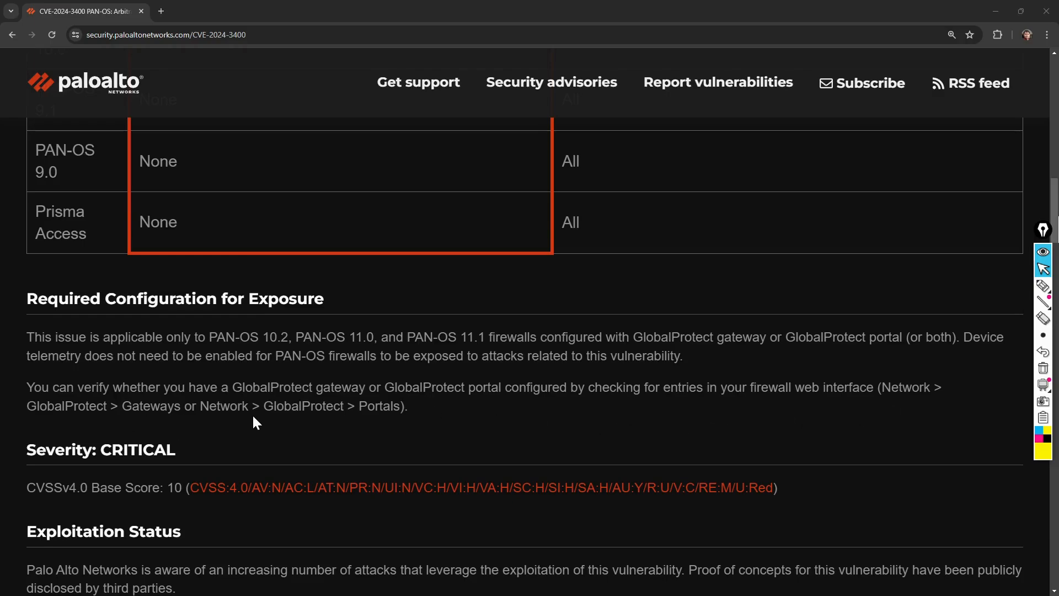
pyautogui.moveTo(403, 434)
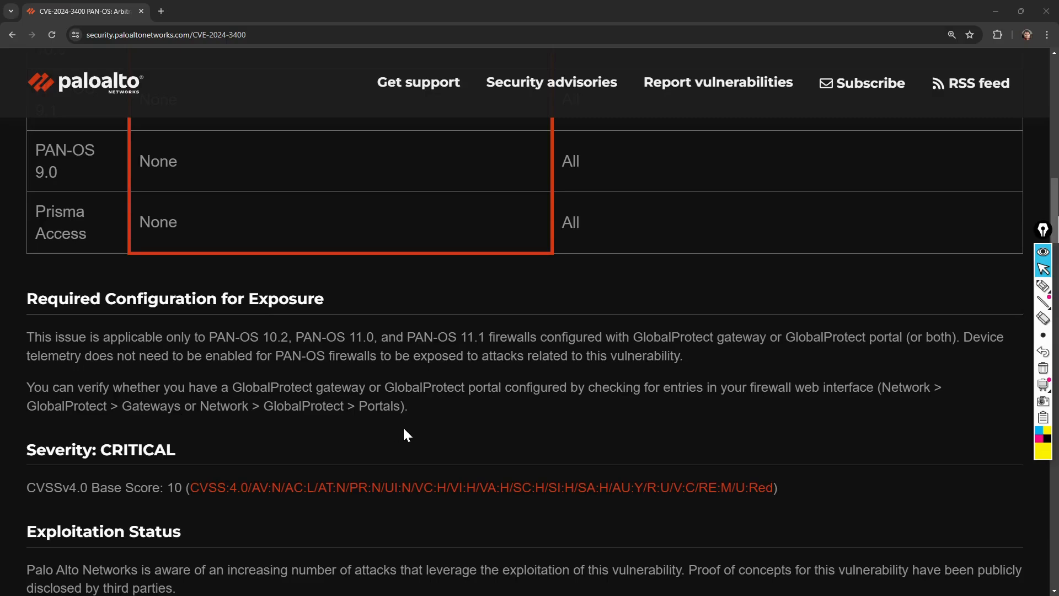
pyautogui.scroll(-3)
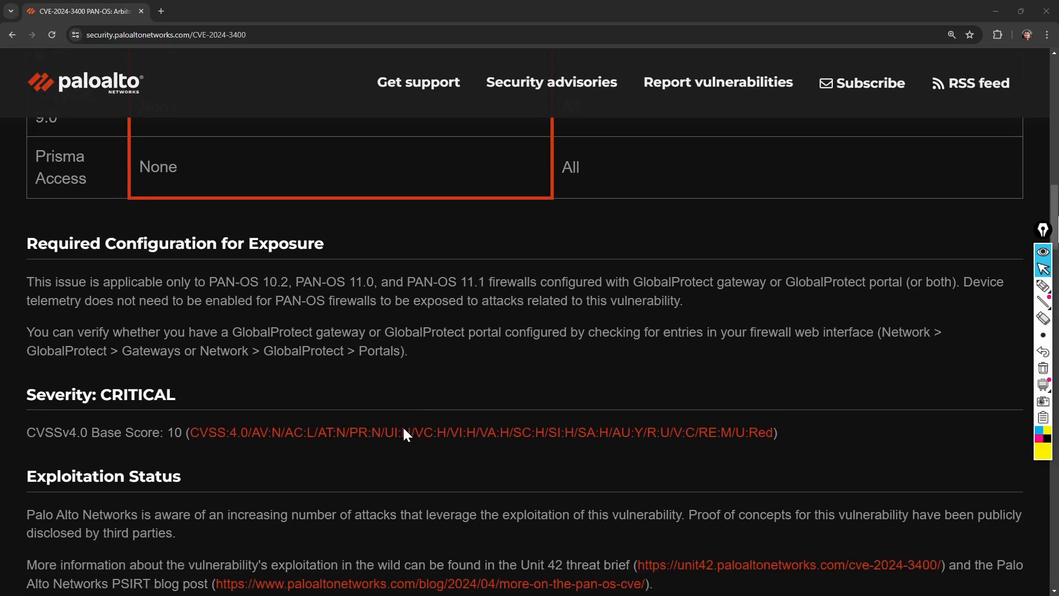
# - Scroll past Weakness Type through the PAN-OS 10.2, 11.0 and 11.1 hotfix lists to Workarounds and Mitigations
pyautogui.scroll(-3)
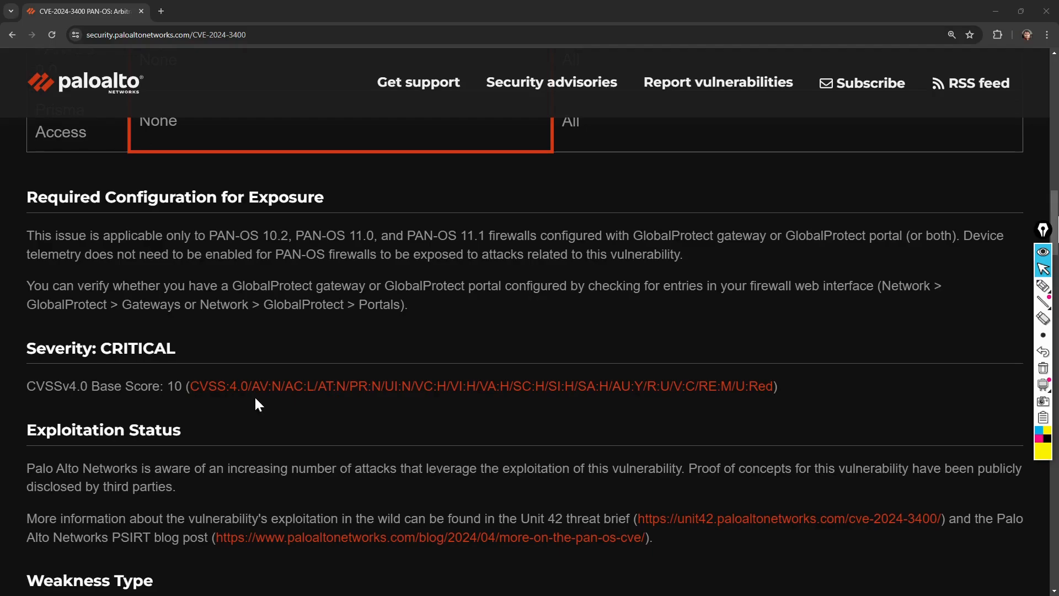
pyautogui.scroll(-3)
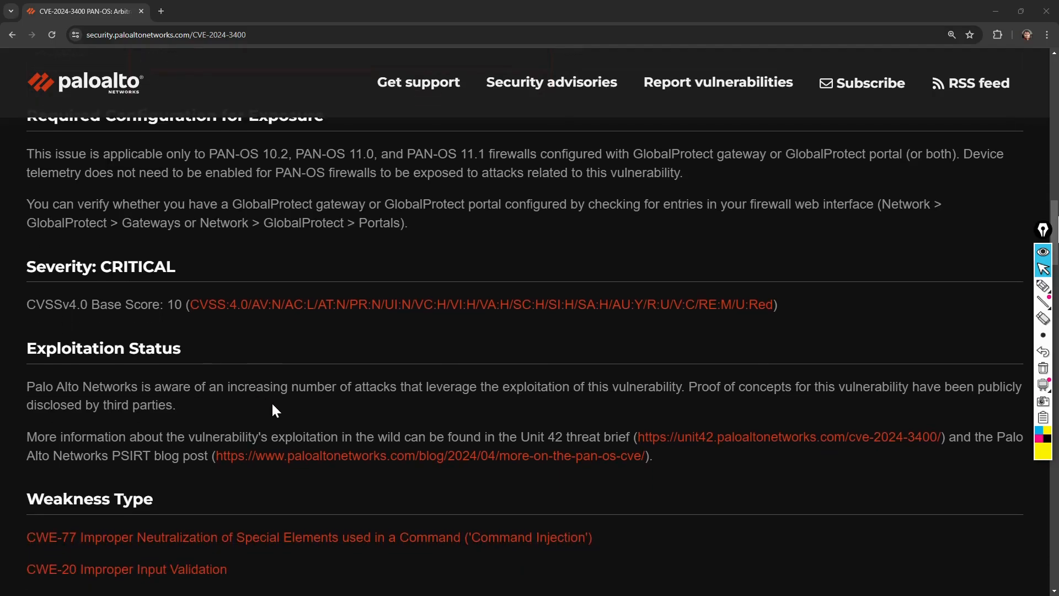
pyautogui.scroll(-3)
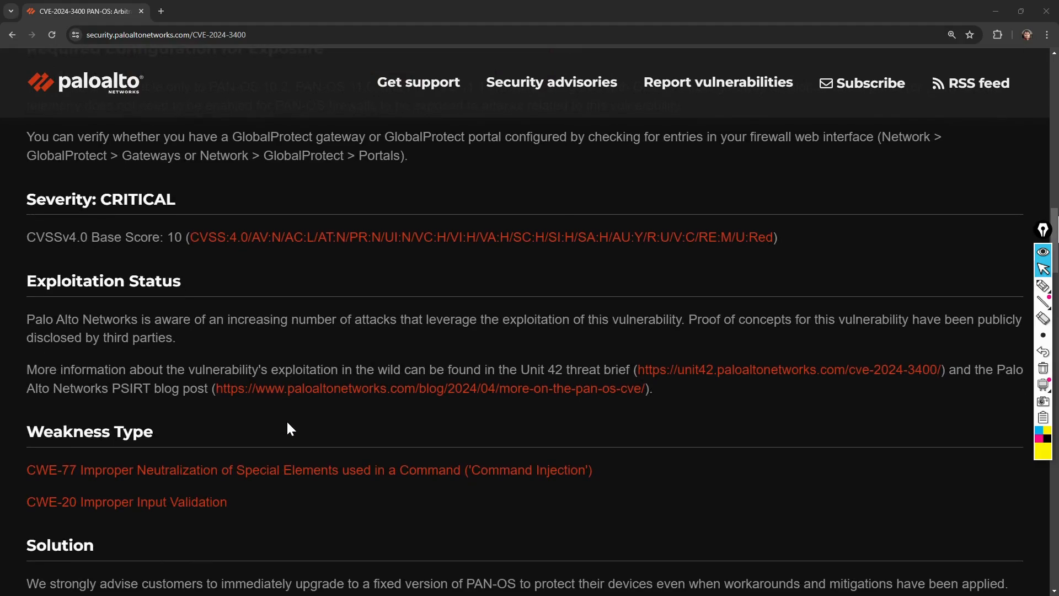
pyautogui.moveTo(860, 427)
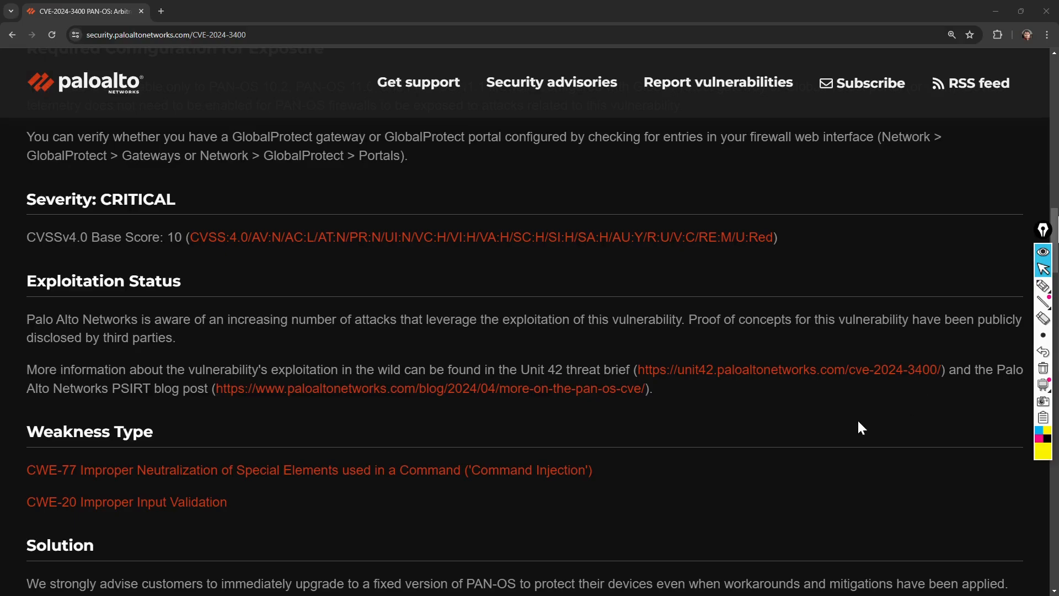
pyautogui.scroll(-3)
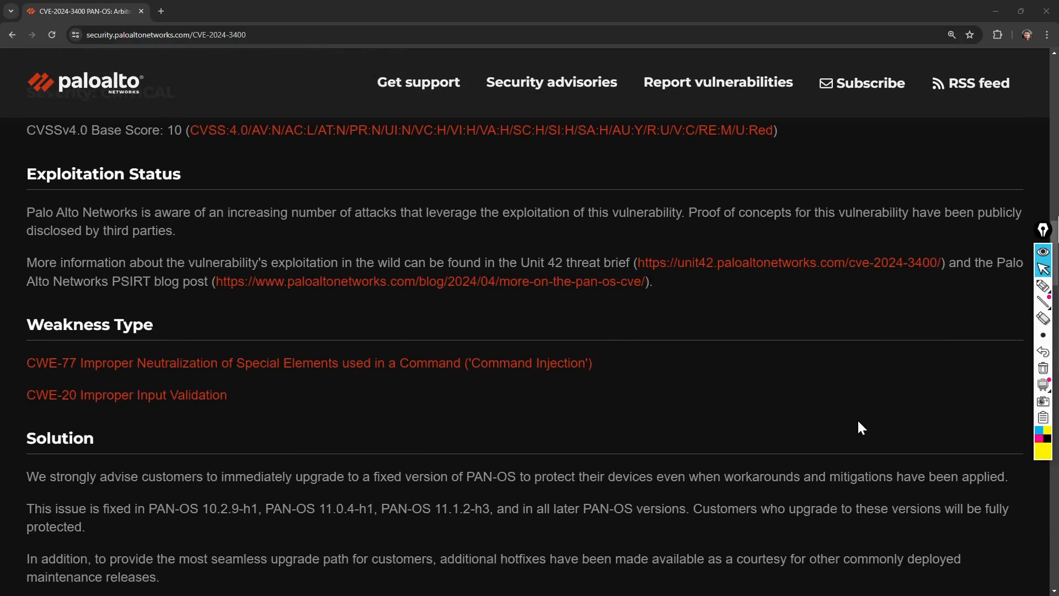
pyautogui.scroll(-3)
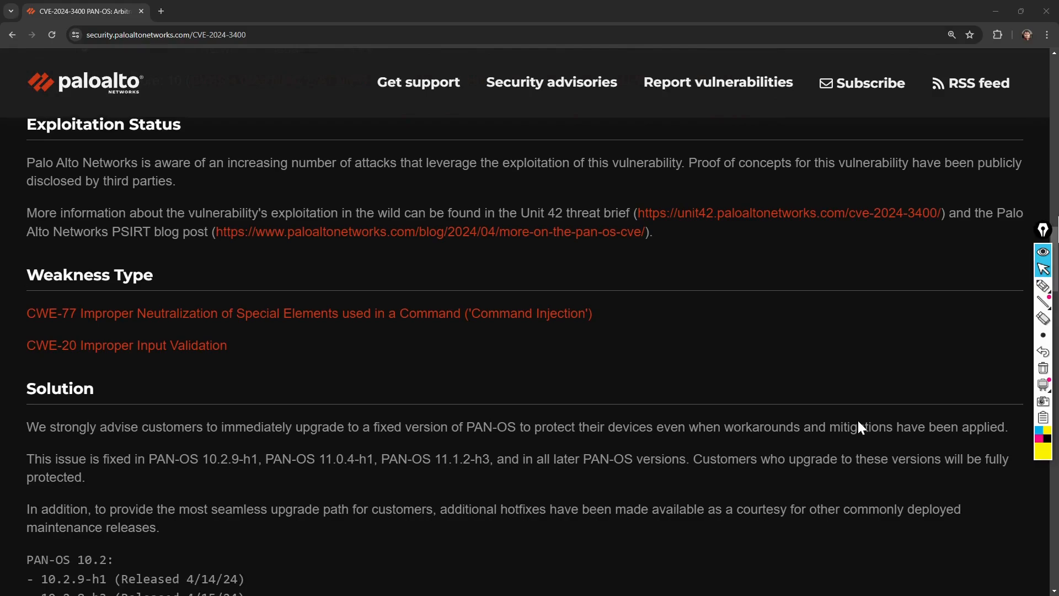
pyautogui.scroll(-3)
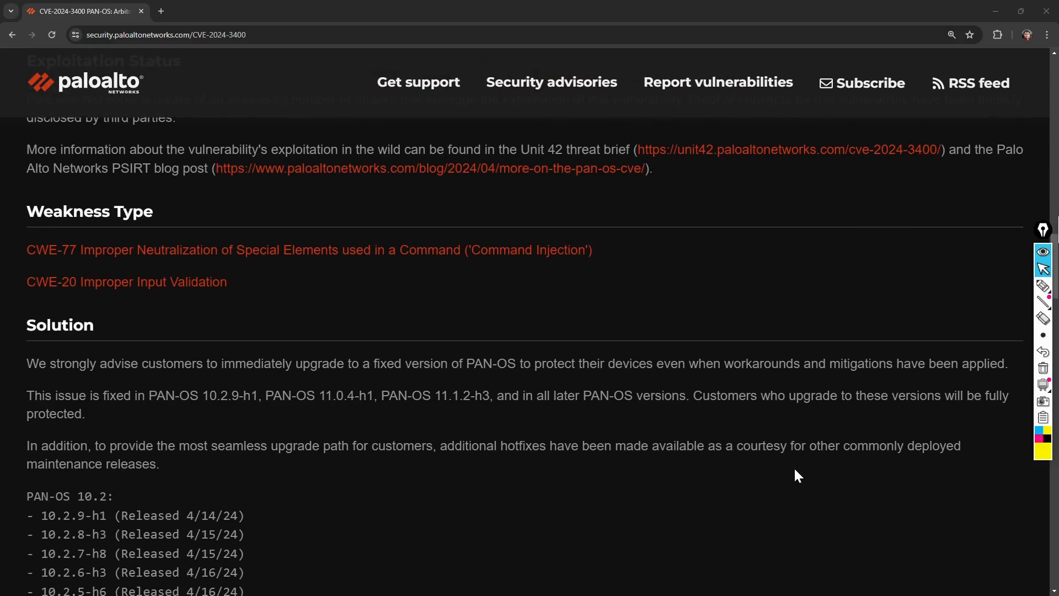
pyautogui.scroll(-3)
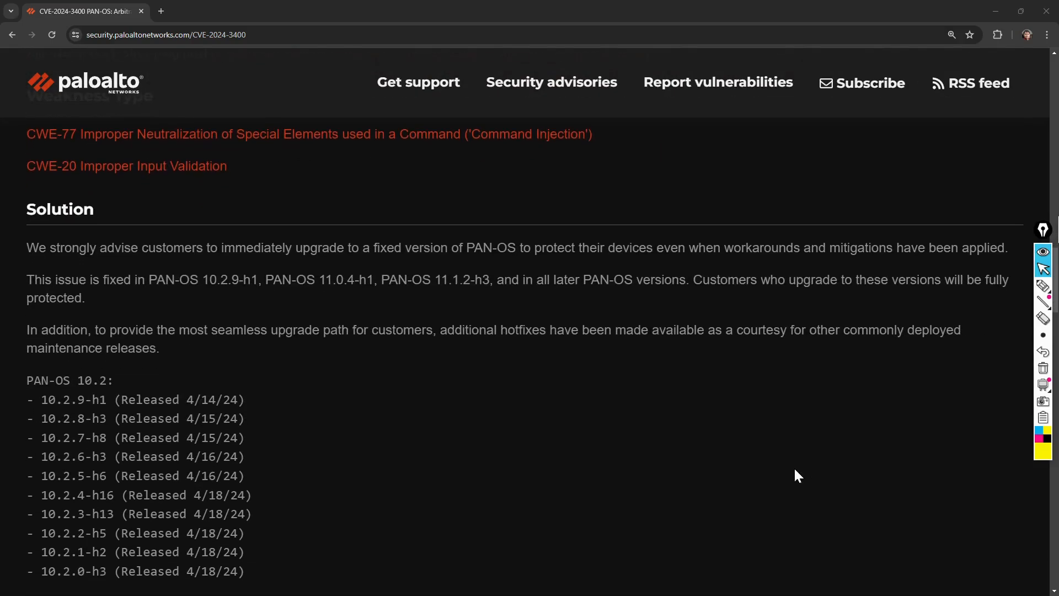
pyautogui.scroll(-3)
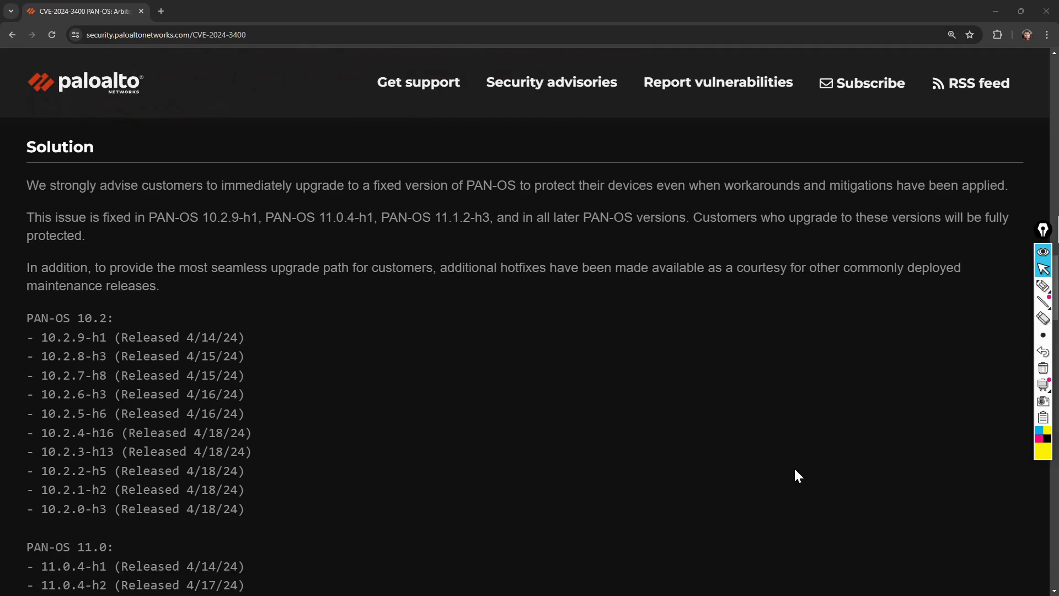
pyautogui.scroll(-3)
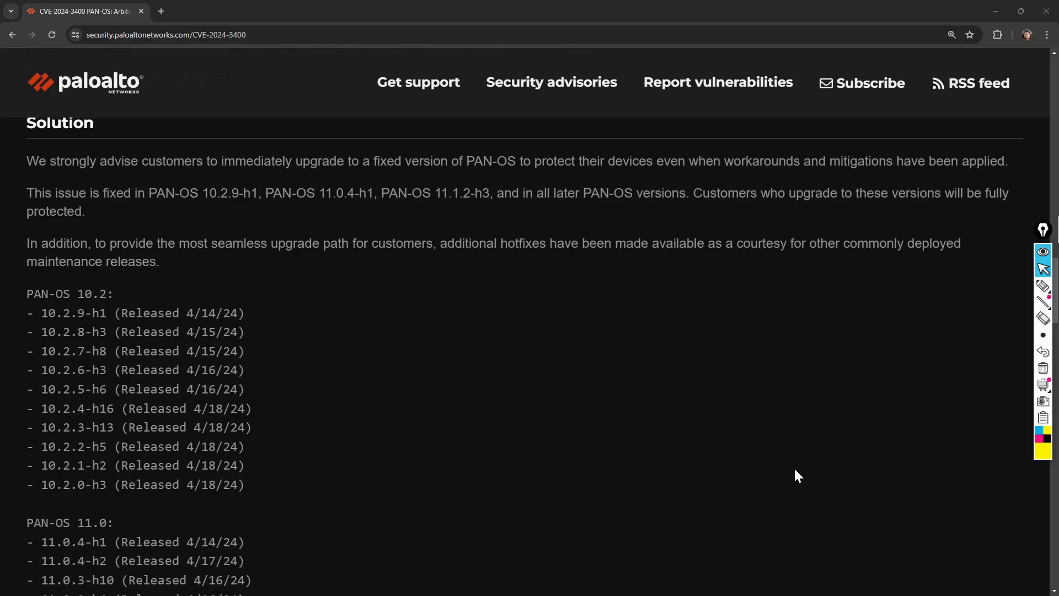
pyautogui.scroll(-3)
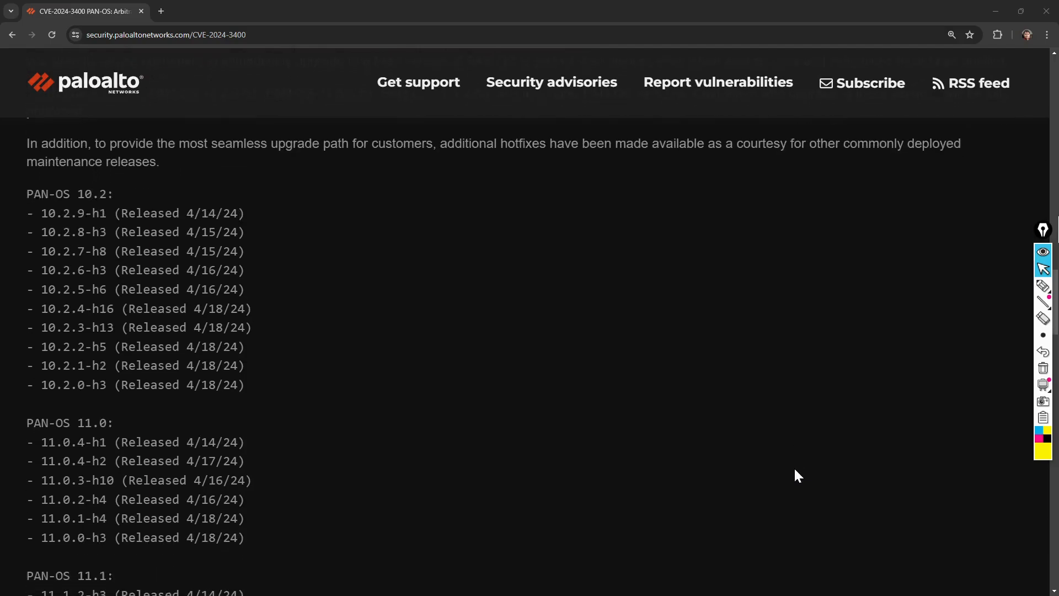
pyautogui.scroll(-3)
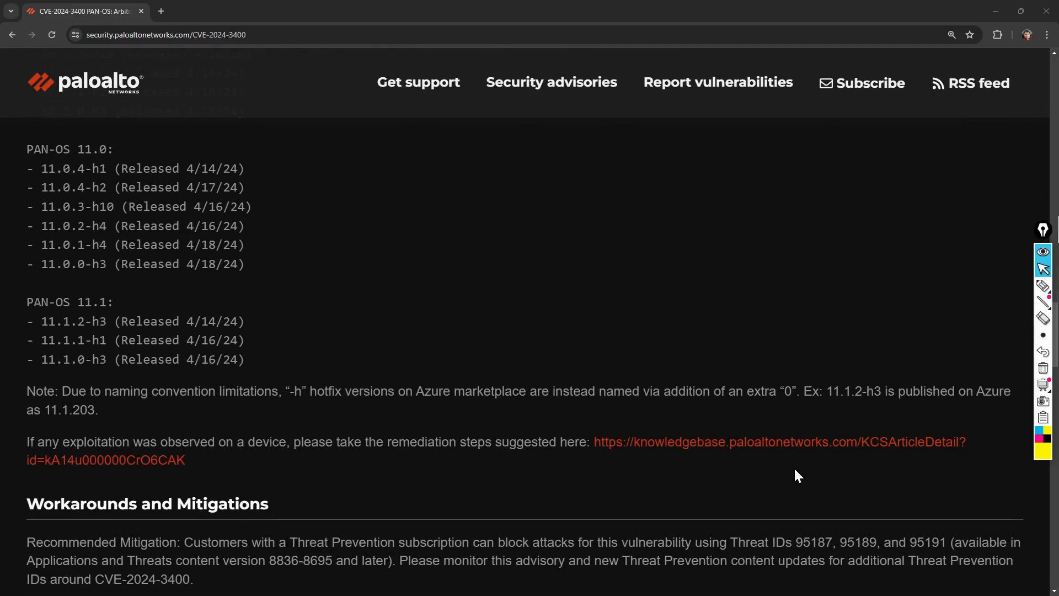
pyautogui.scroll(-3)
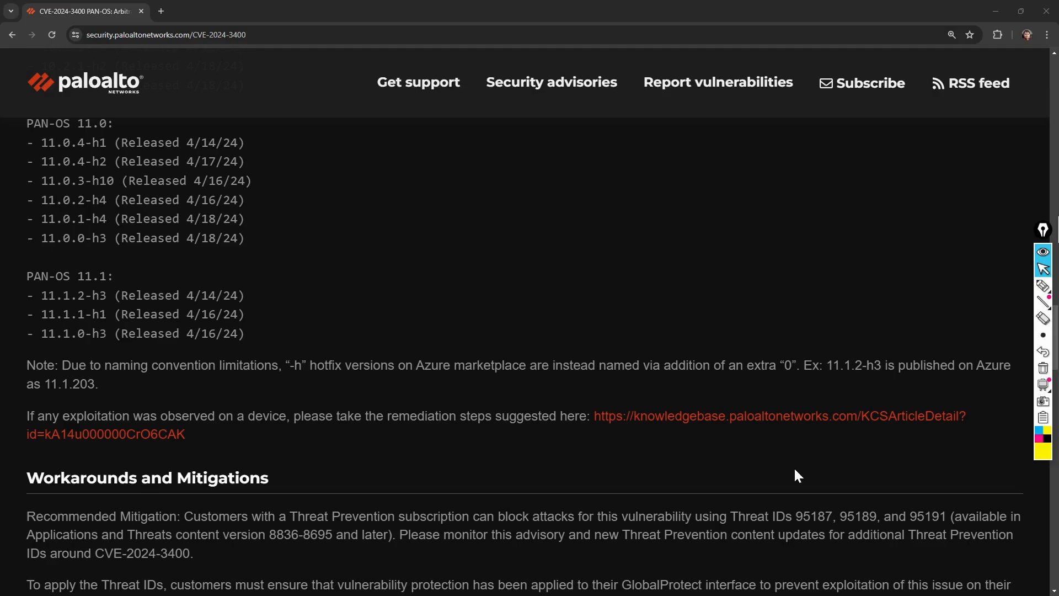
pyautogui.scroll(-3)
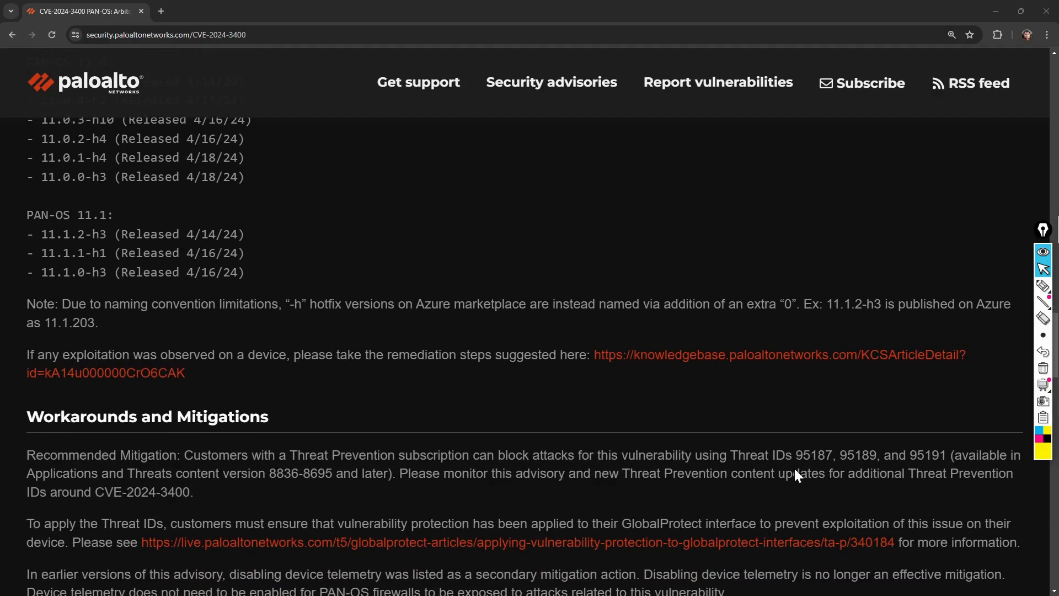
pyautogui.scroll(-3)
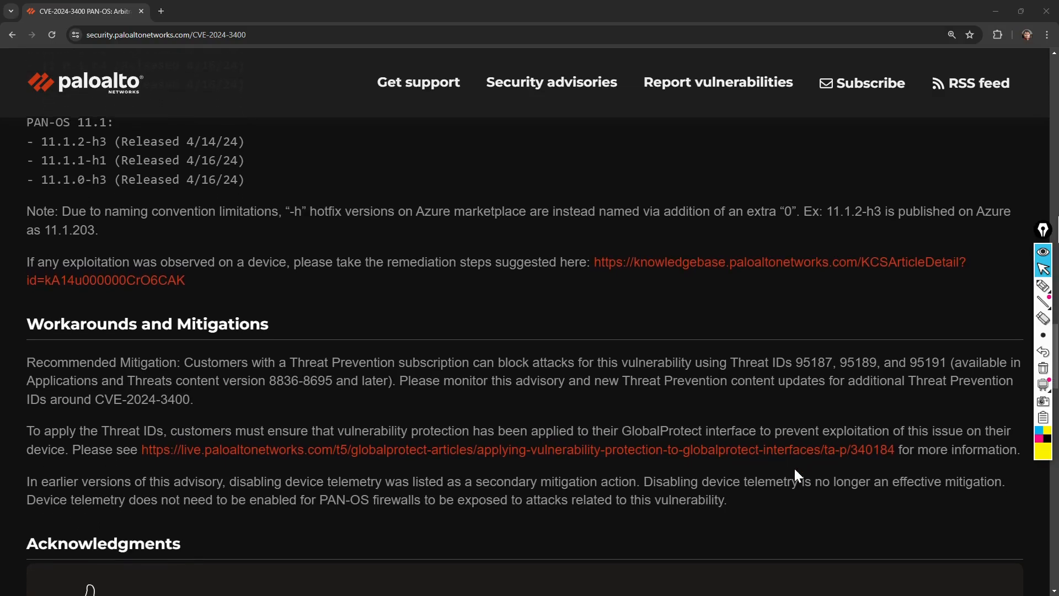
pyautogui.scroll(-3)
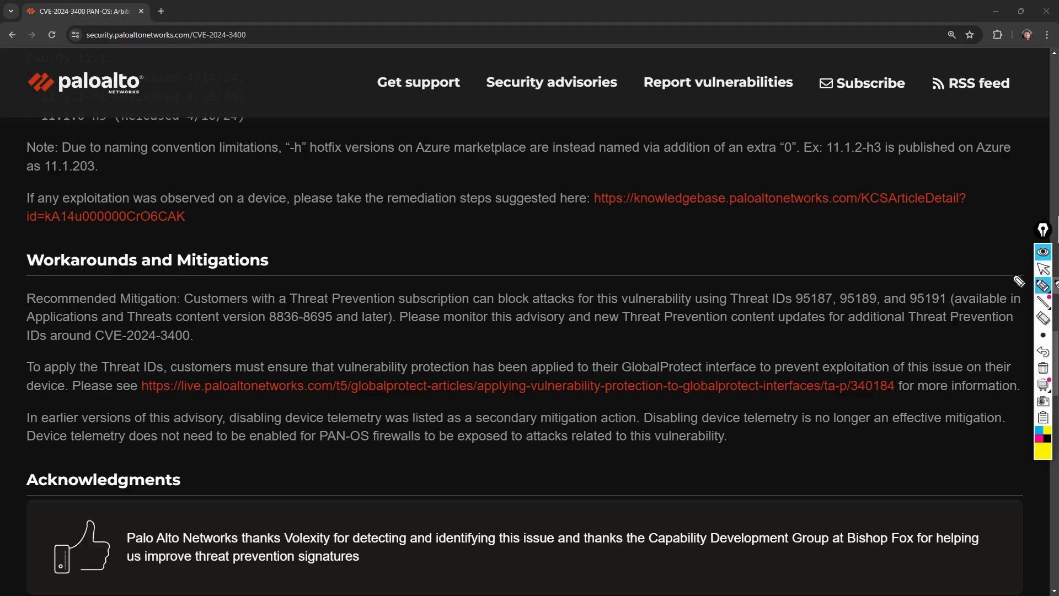
pyautogui.moveTo(984, 271)
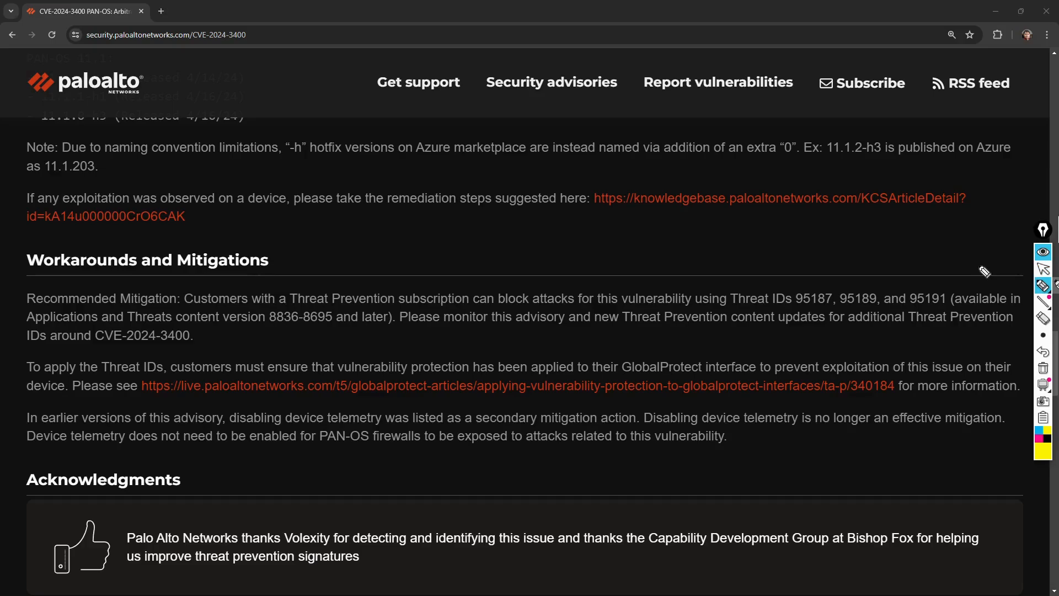
pyautogui.moveTo(881, 248)
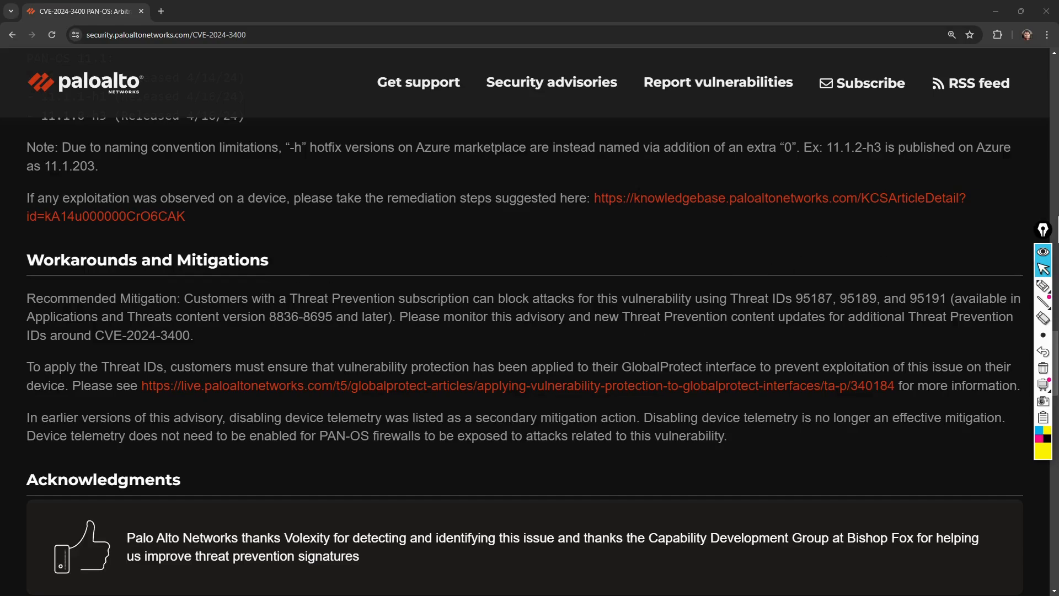
pyautogui.doubleClick(216, 297)
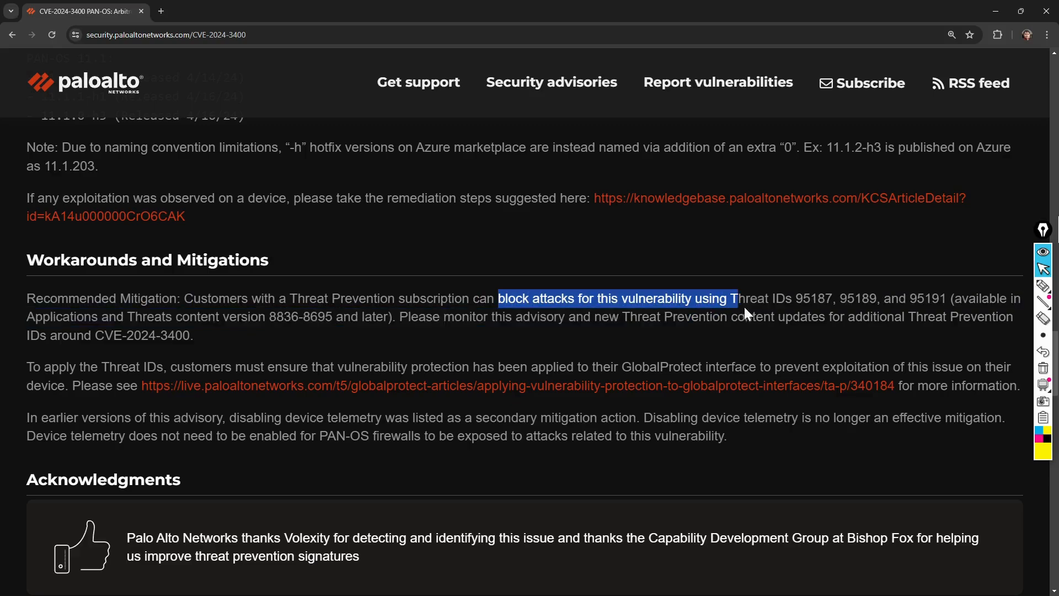
pyautogui.click(743, 314)
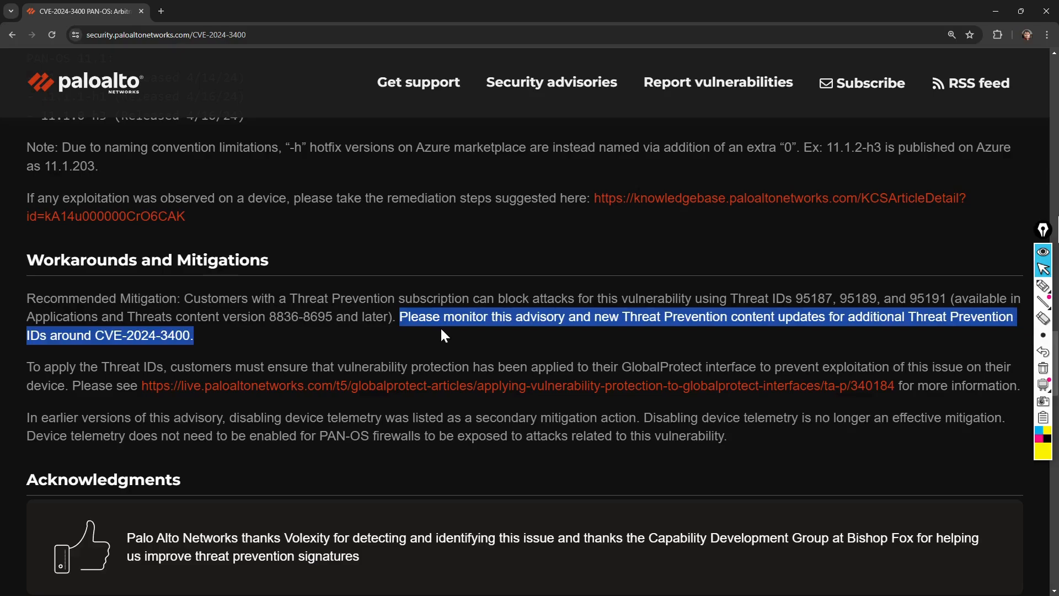
pyautogui.click(377, 460)
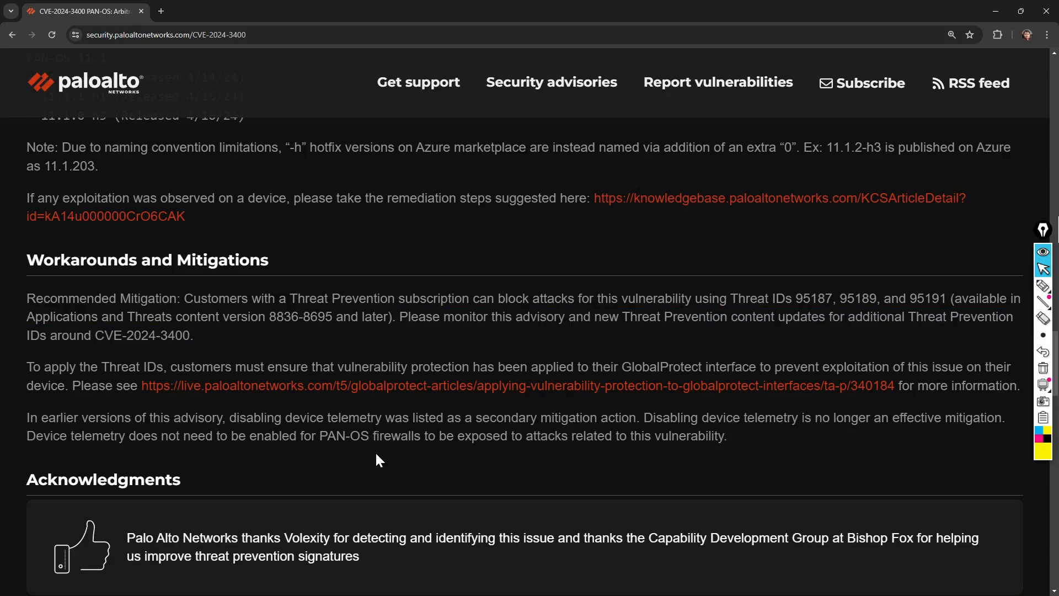
# - Return to the PAN-OS 10.2 and 11.0 hotfix lists and highlight the 10.2.9-h1 release date 4/14/24
pyautogui.scroll(3)
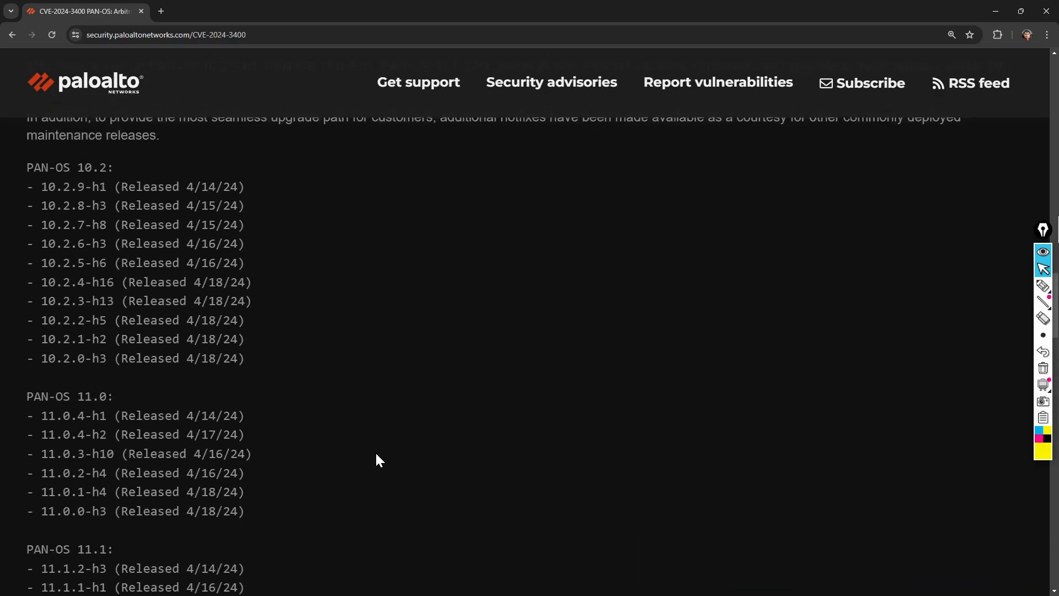
pyautogui.scroll(3)
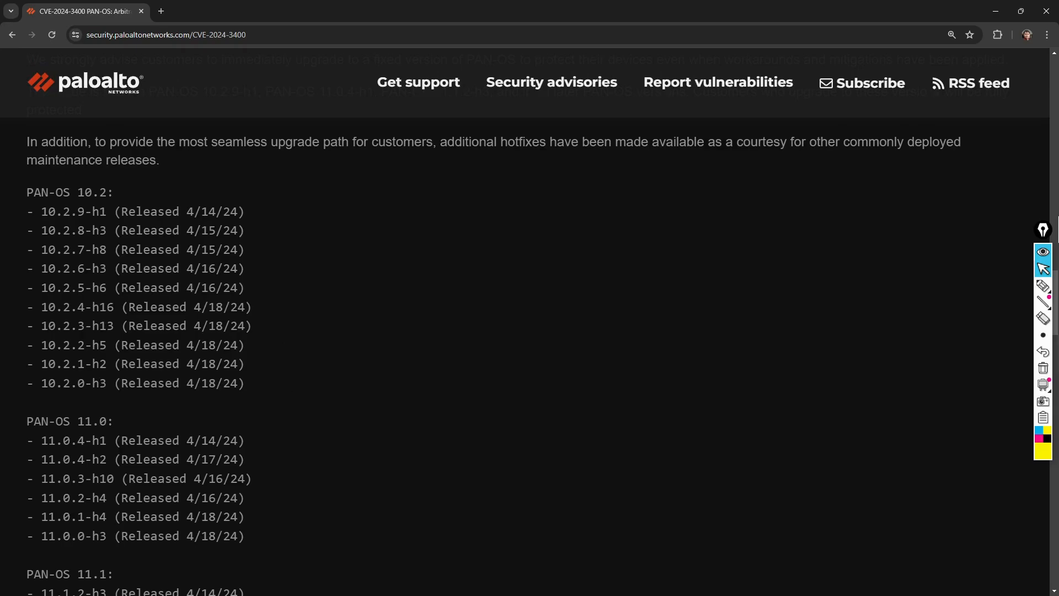
pyautogui.moveTo(84, 207)
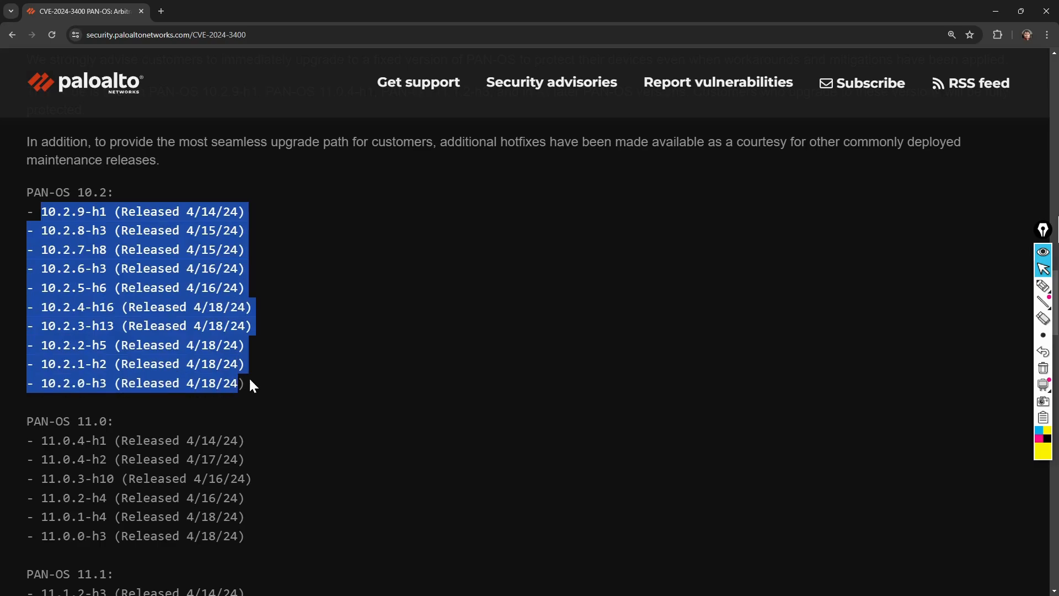
pyautogui.click(284, 309)
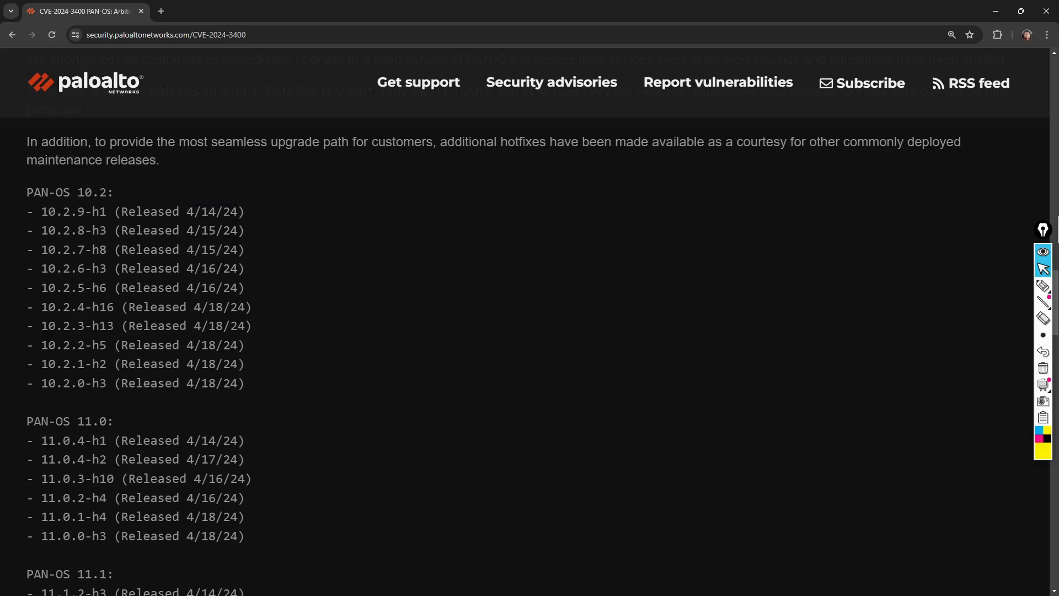
pyautogui.doubleClick(211, 212)
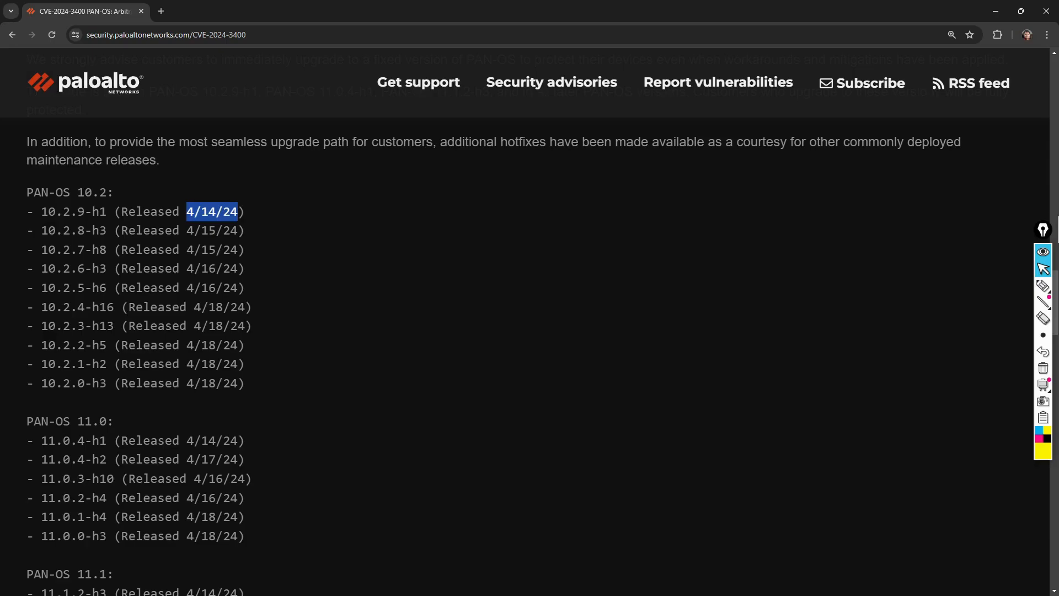
pyautogui.moveTo(282, 243)
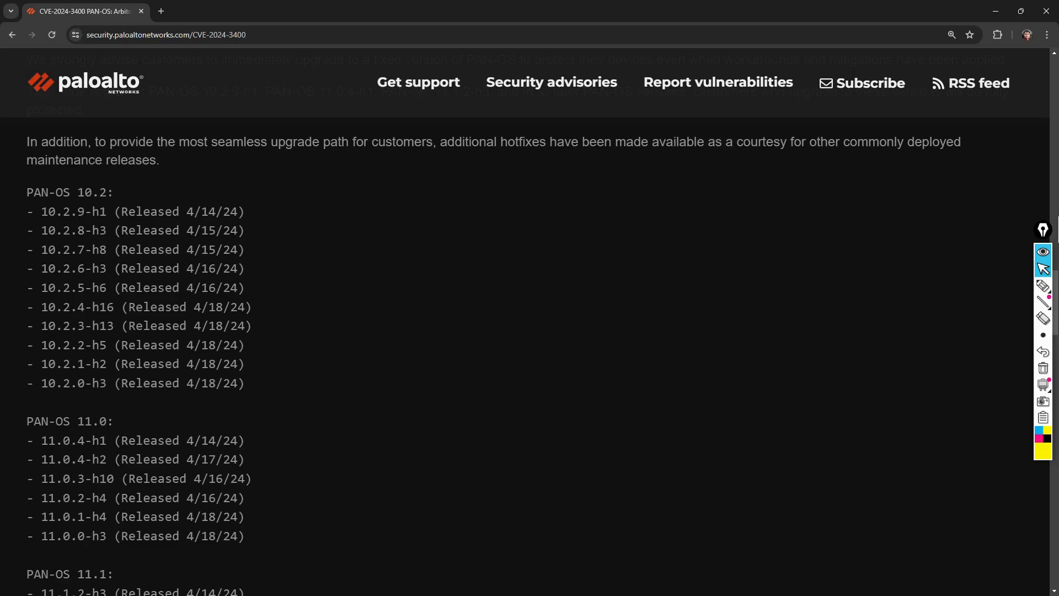
pyautogui.doubleClick(208, 211)
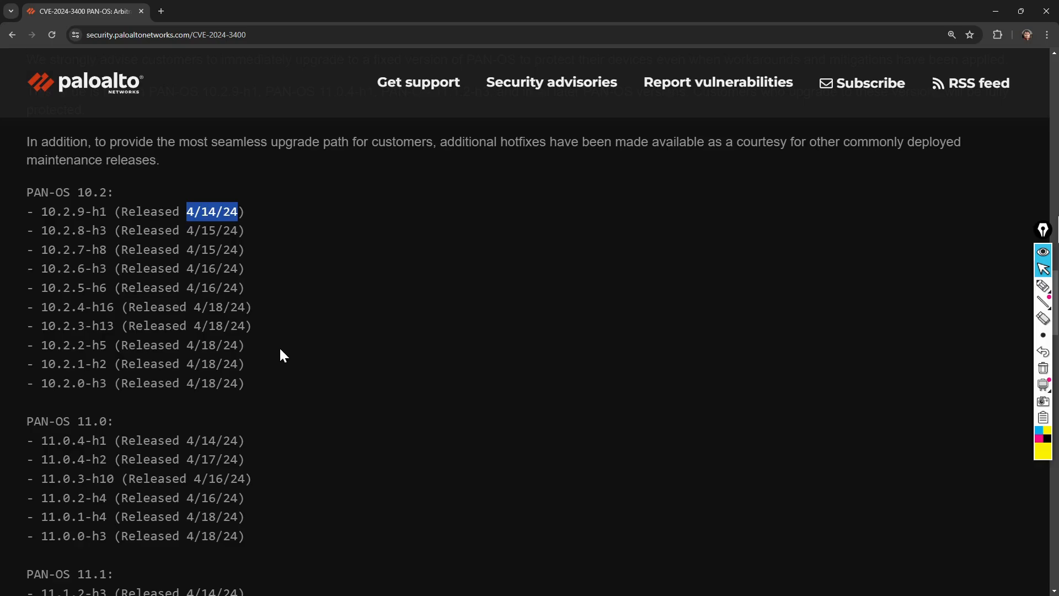
# - Scroll past the PAN-OS 11.1 list to the Azure note, highlighting 'h2' in 11.0.4-h2
pyautogui.scroll(-3)
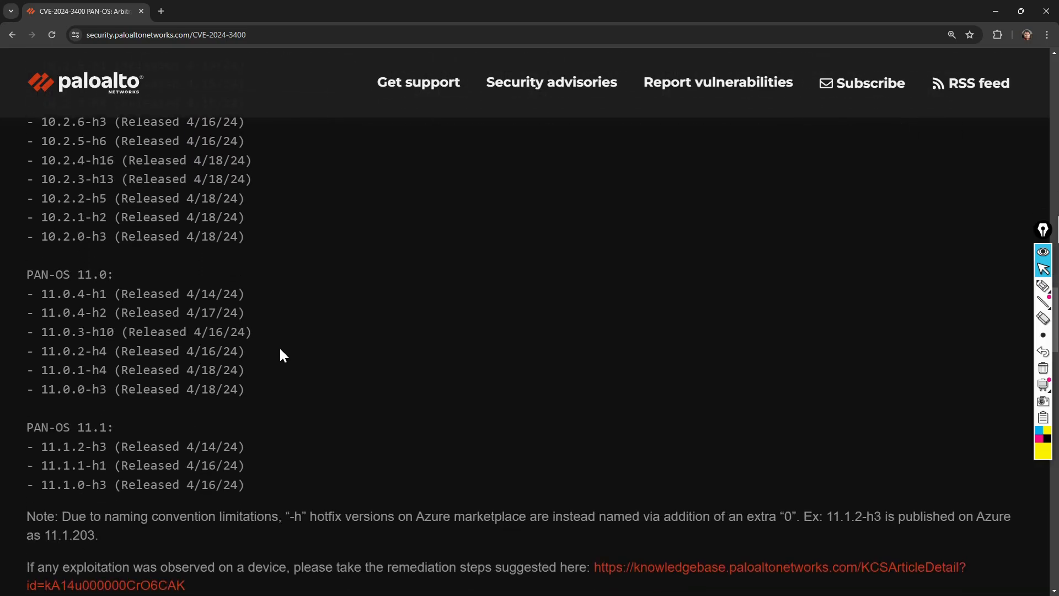
pyautogui.scroll(-3)
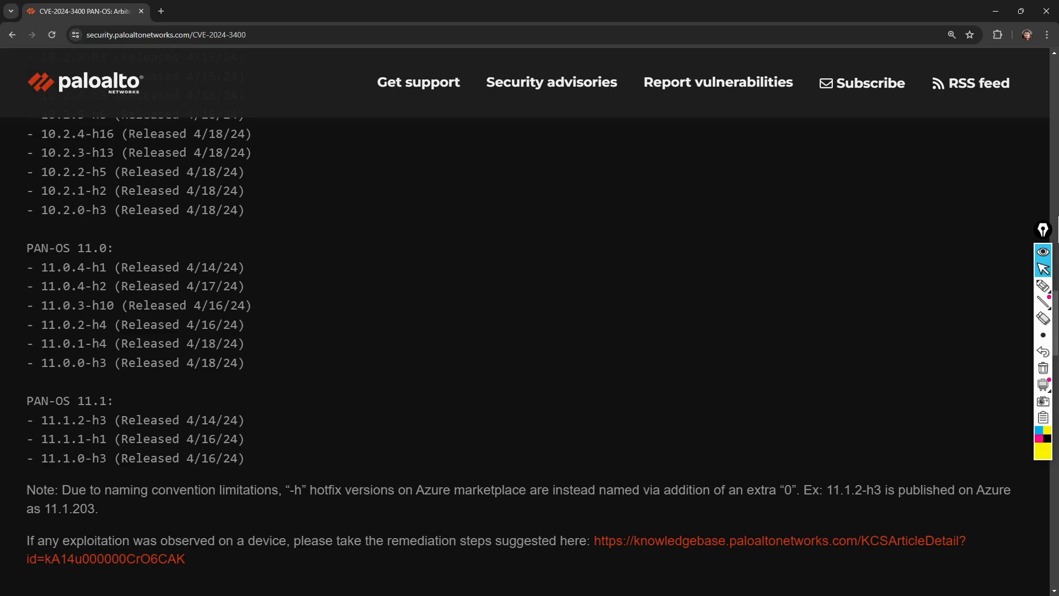
pyautogui.scroll(-3)
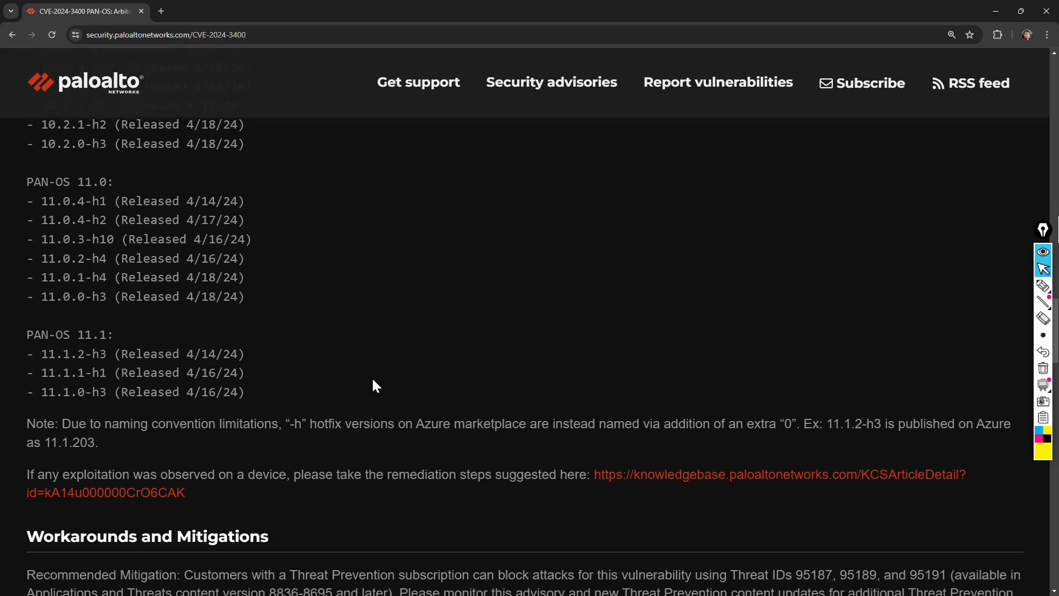
pyautogui.scroll(-3)
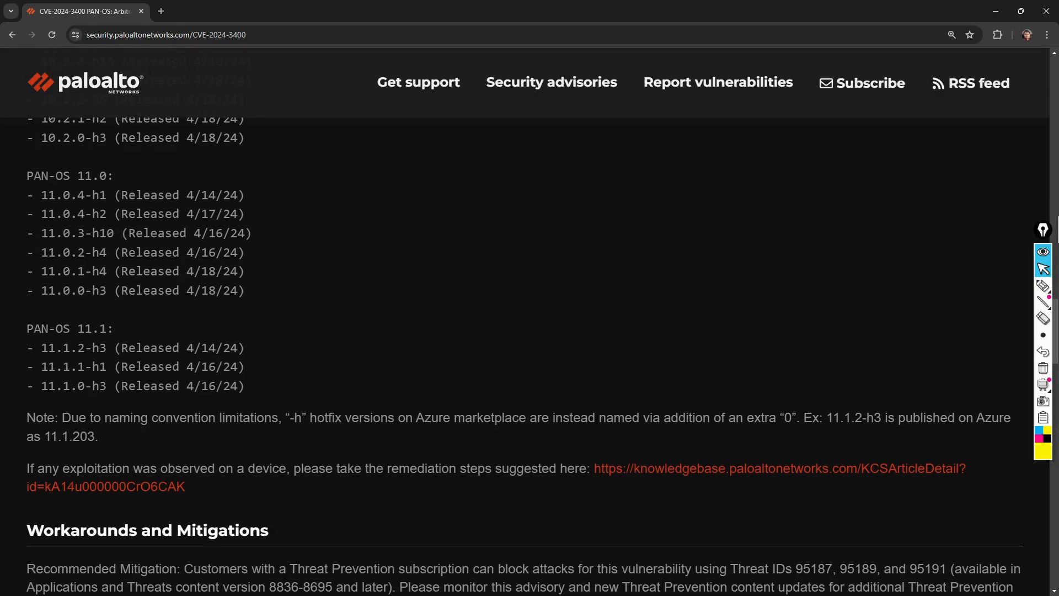
pyautogui.doubleClick(98, 213)
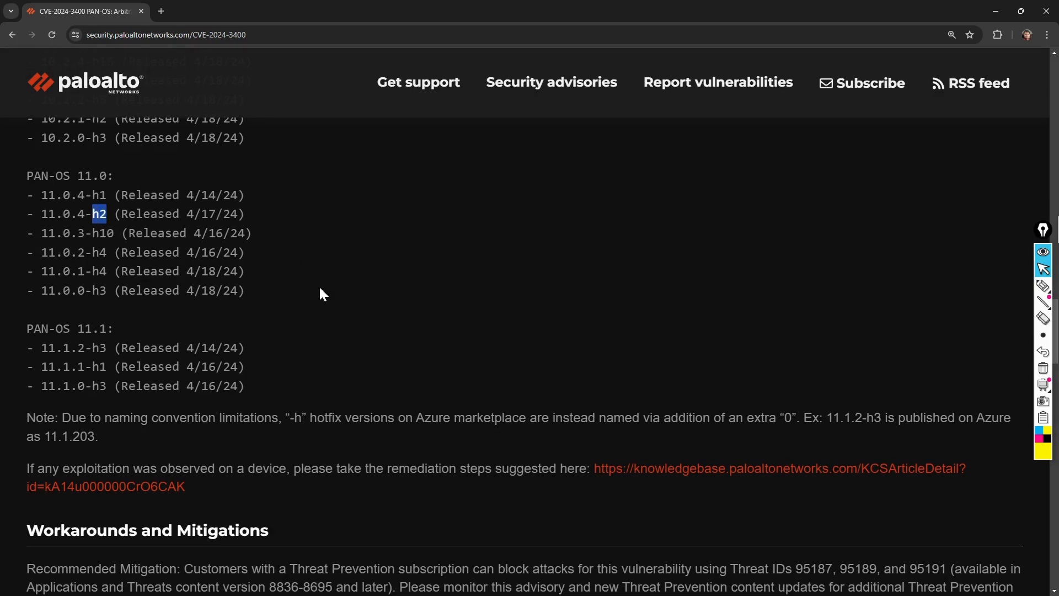
pyautogui.scroll(-3)
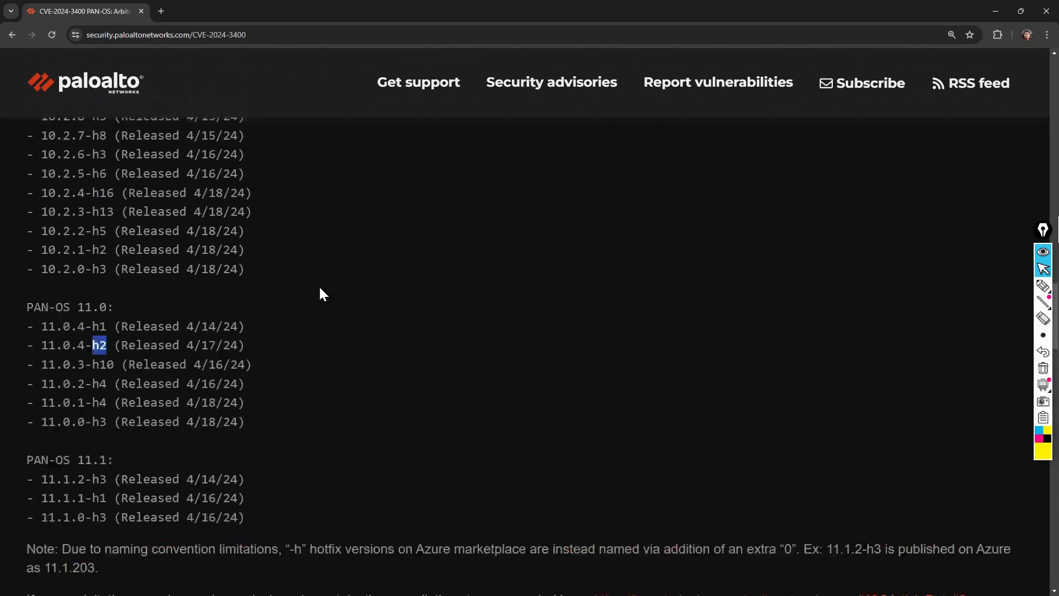
pyautogui.scroll(3)
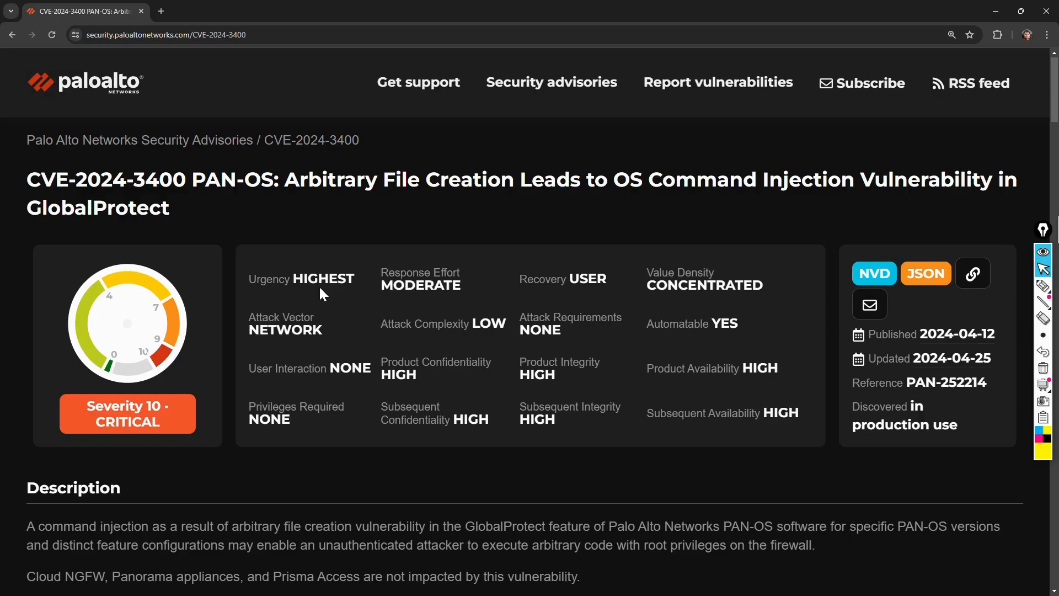
pyautogui.moveTo(961, 213)
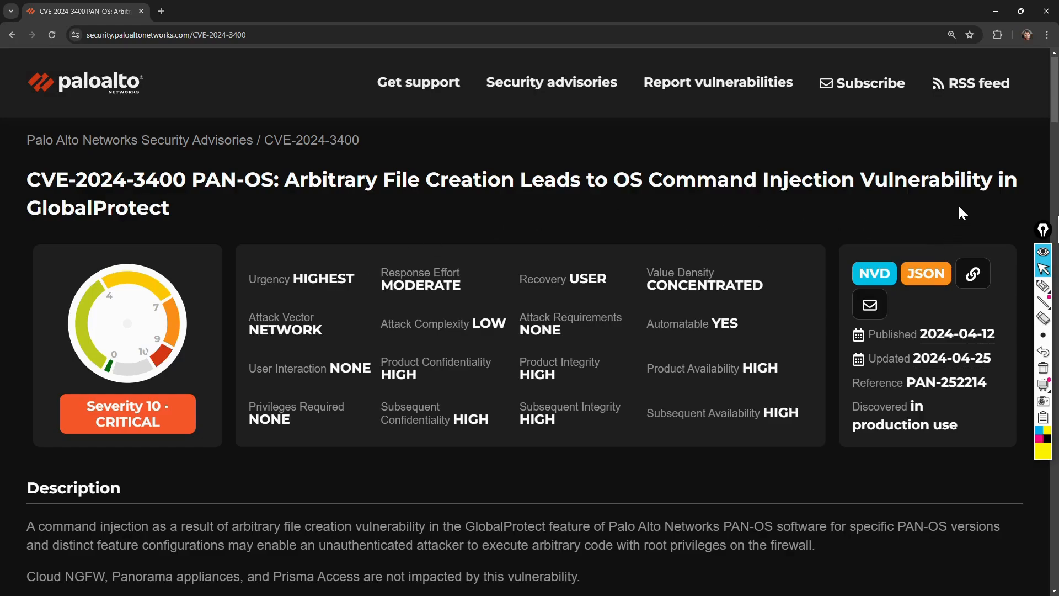
pyautogui.moveTo(1042, 252)
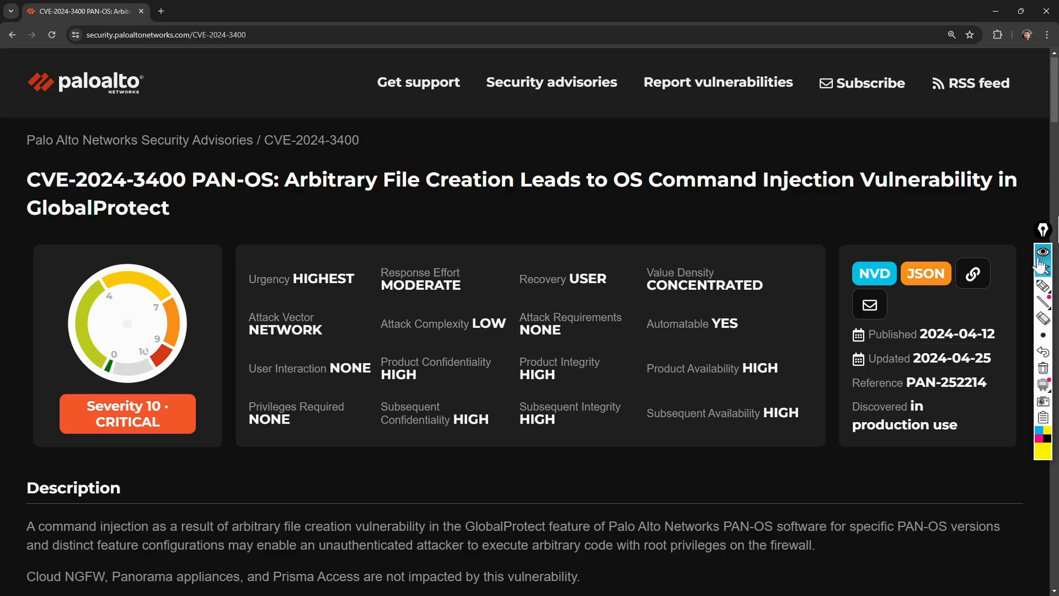